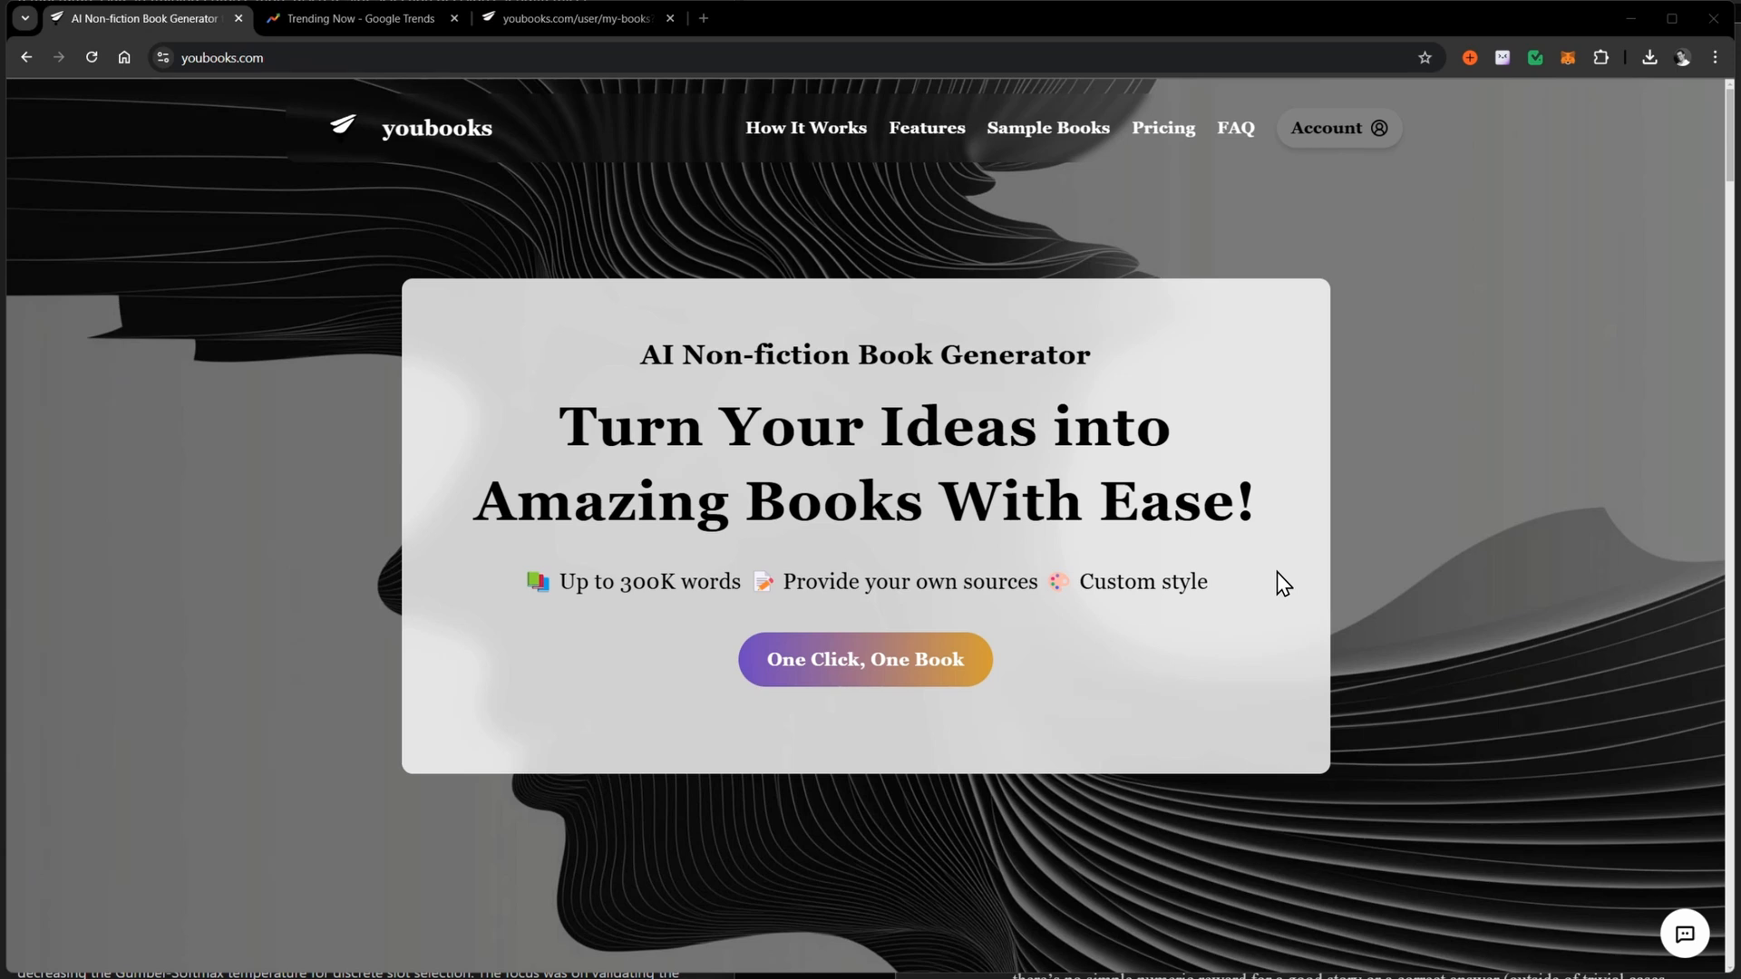
{"action": "mouse_move", "coordinate": [701, 237]}
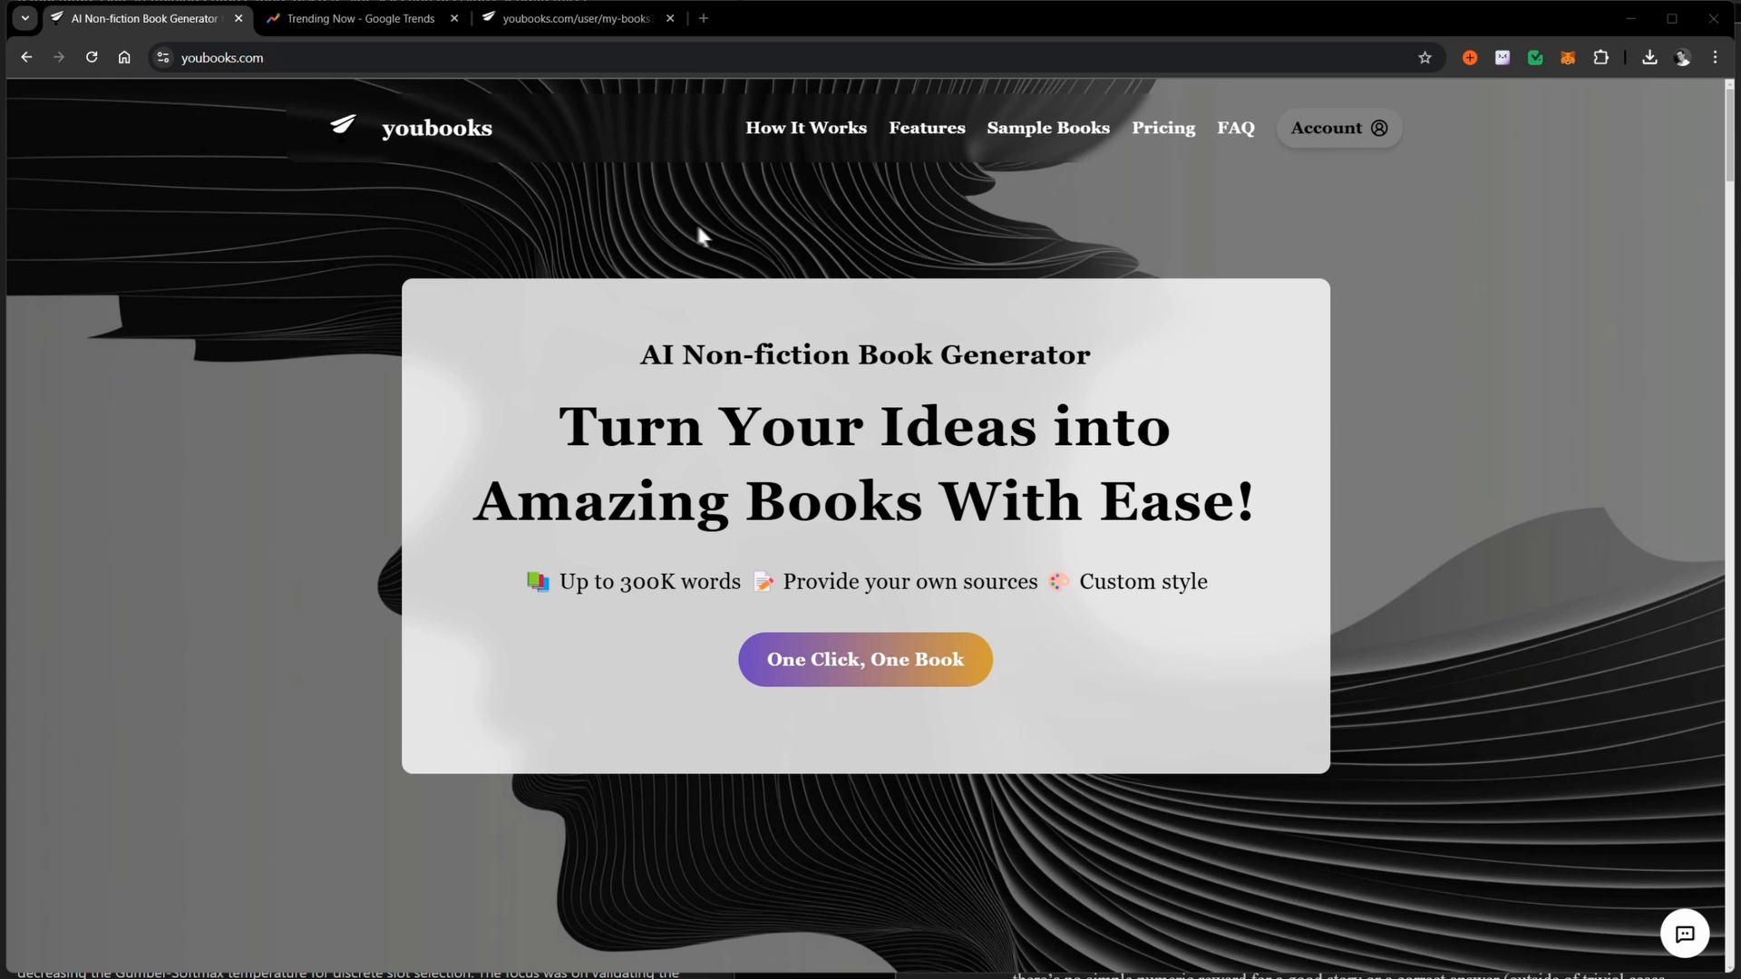
{"action": "mouse_move", "coordinate": [632, 226]}
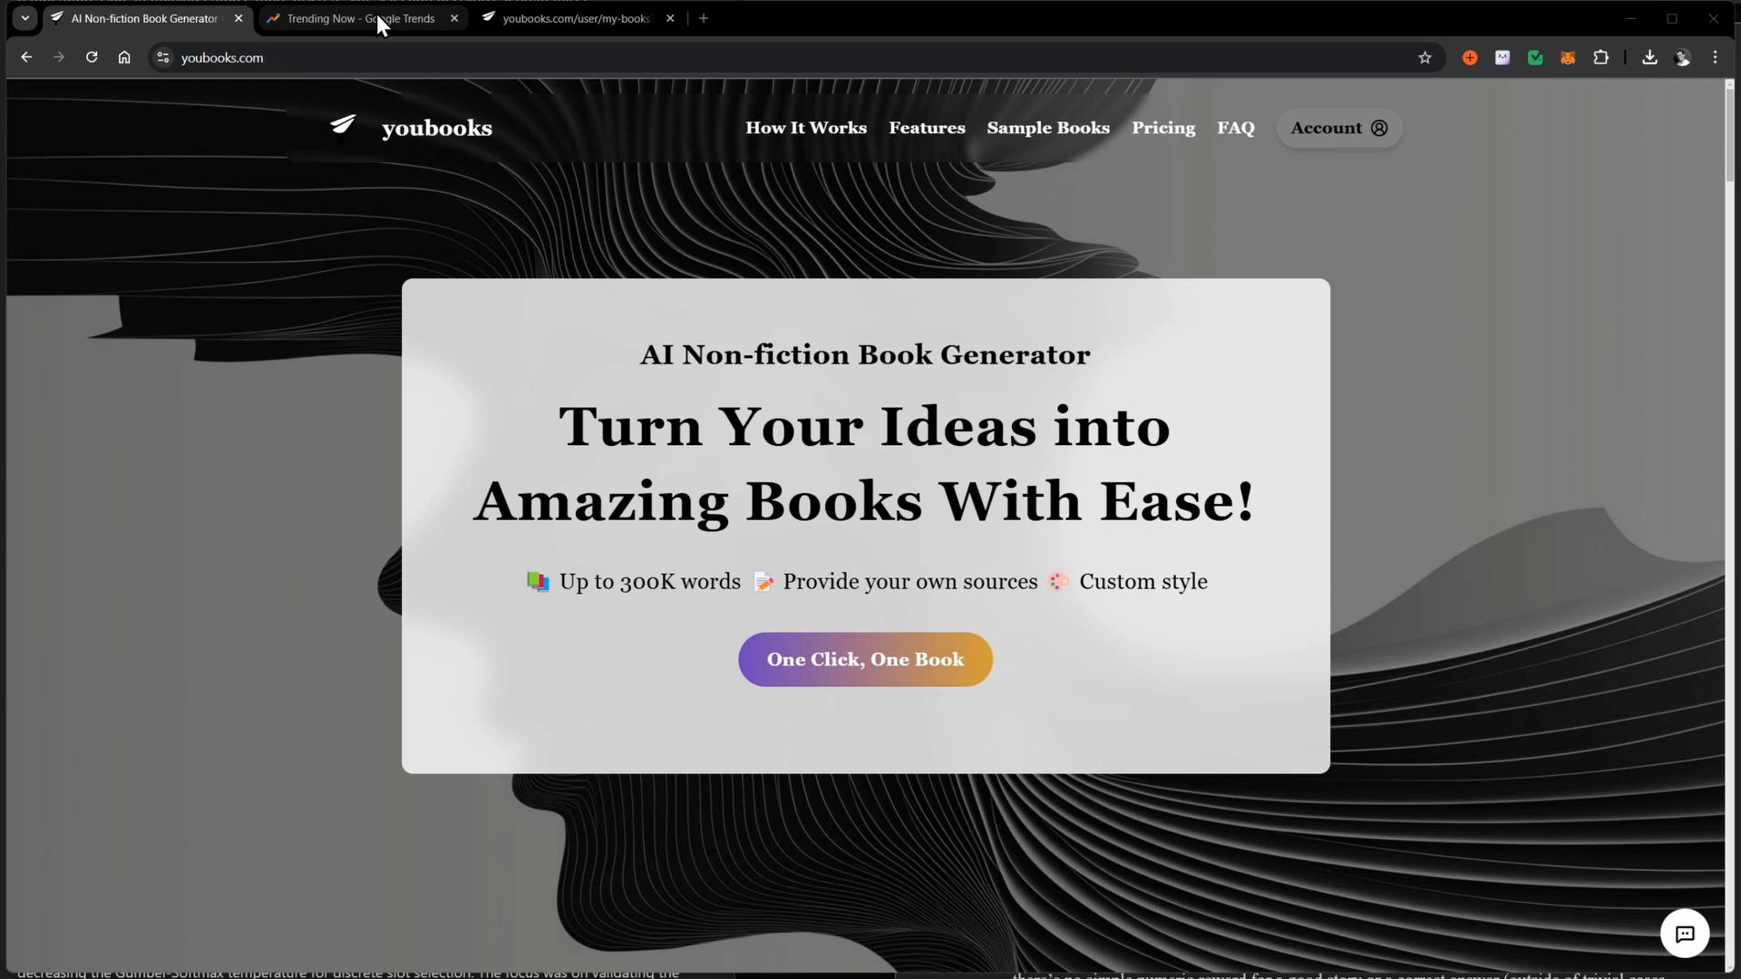
- Switch to the Google Trends tab showing past-week US trends and the Super Bowl 2025 details
{"action": "left_click", "coordinate": [364, 18]}
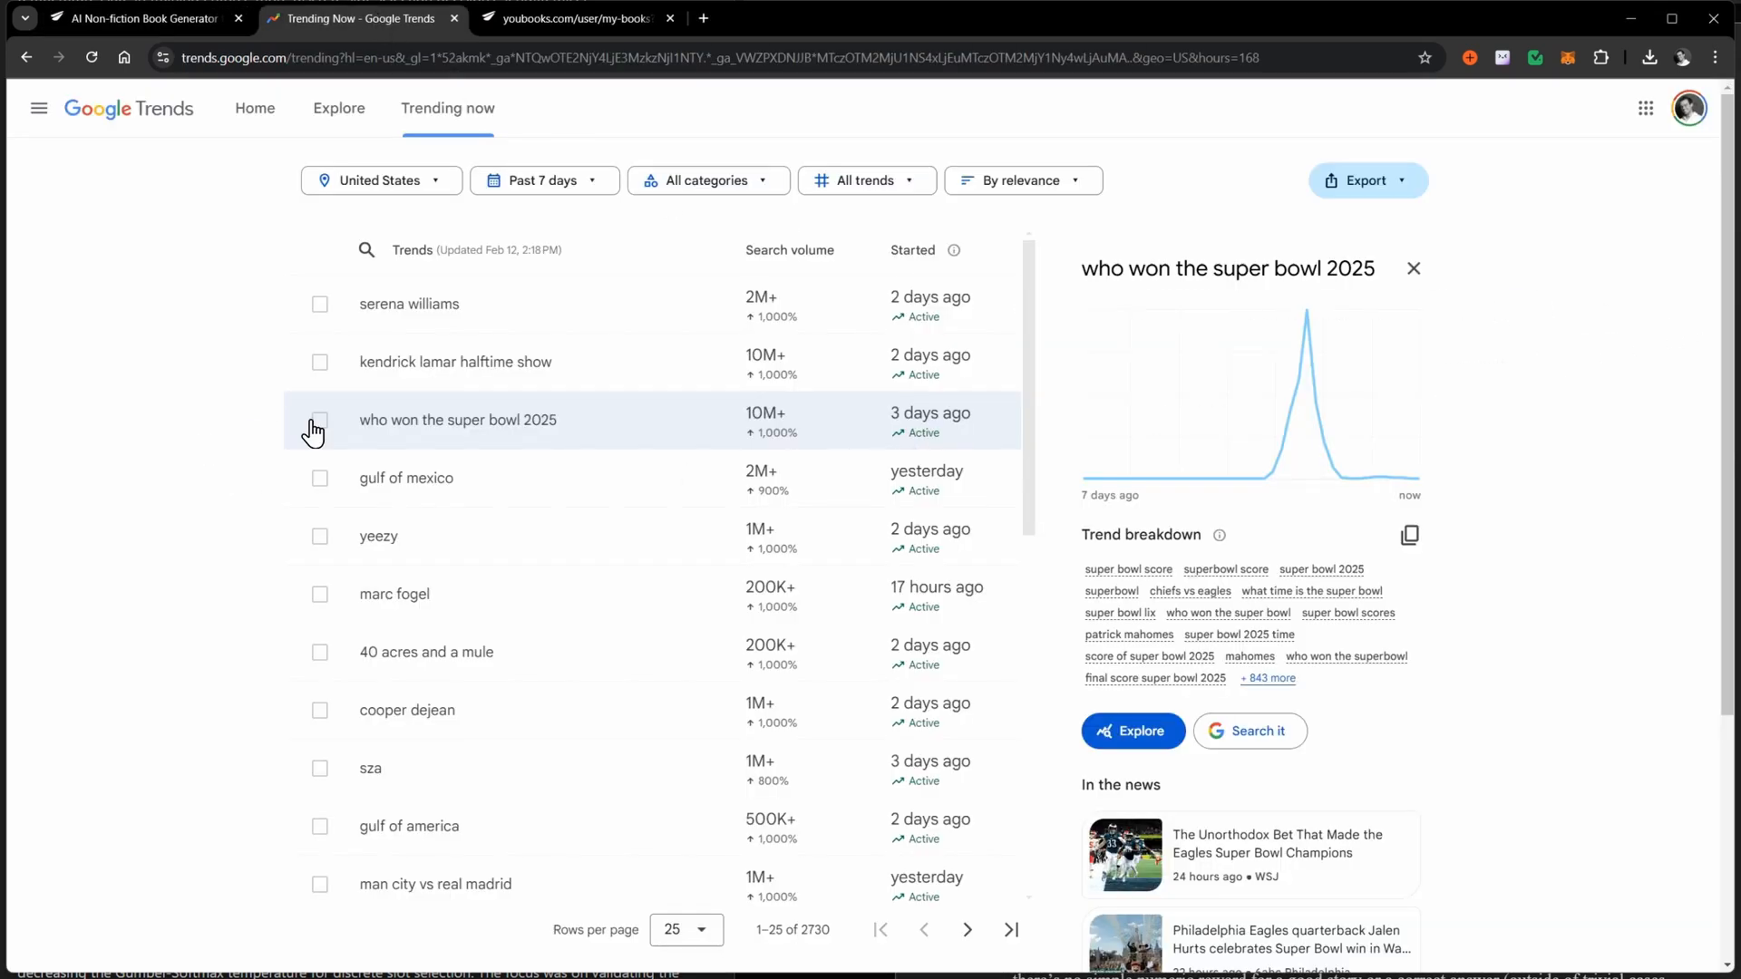
{"action": "mouse_move", "coordinate": [493, 433]}
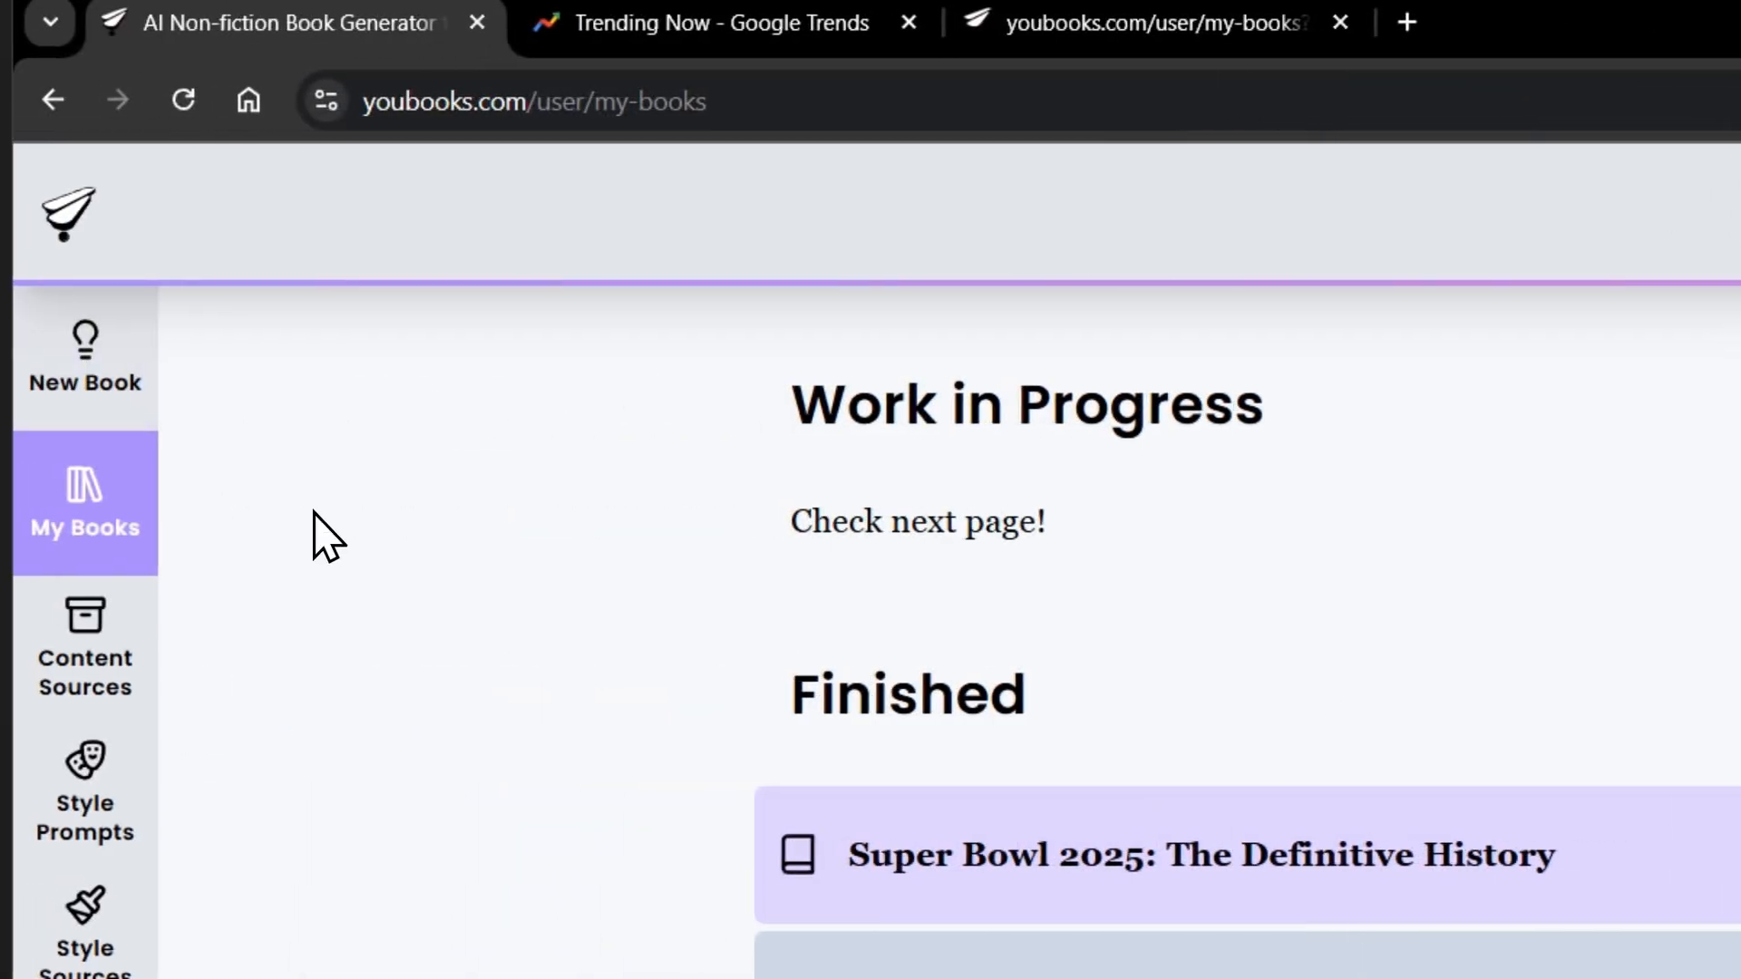
{"action": "mouse_move", "coordinate": [86, 363]}
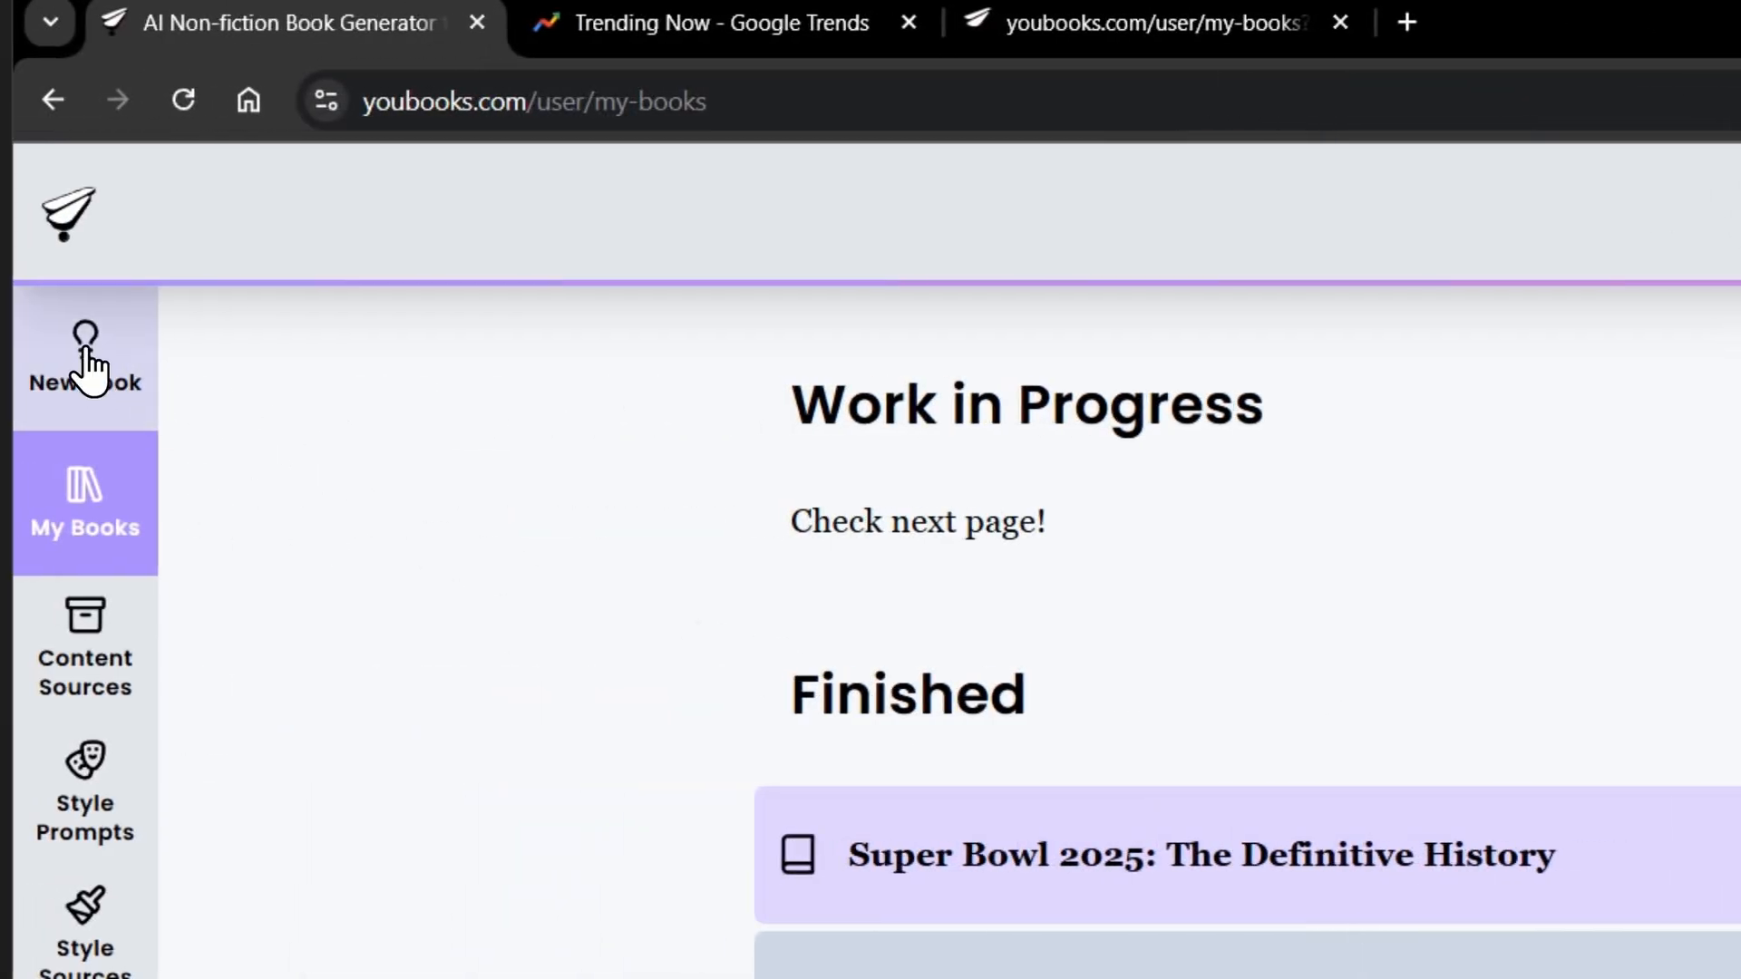
- Start a New Book and enter the subject 'Non-fiction book about super bowl in 2025'
{"action": "left_click", "coordinate": [85, 355]}
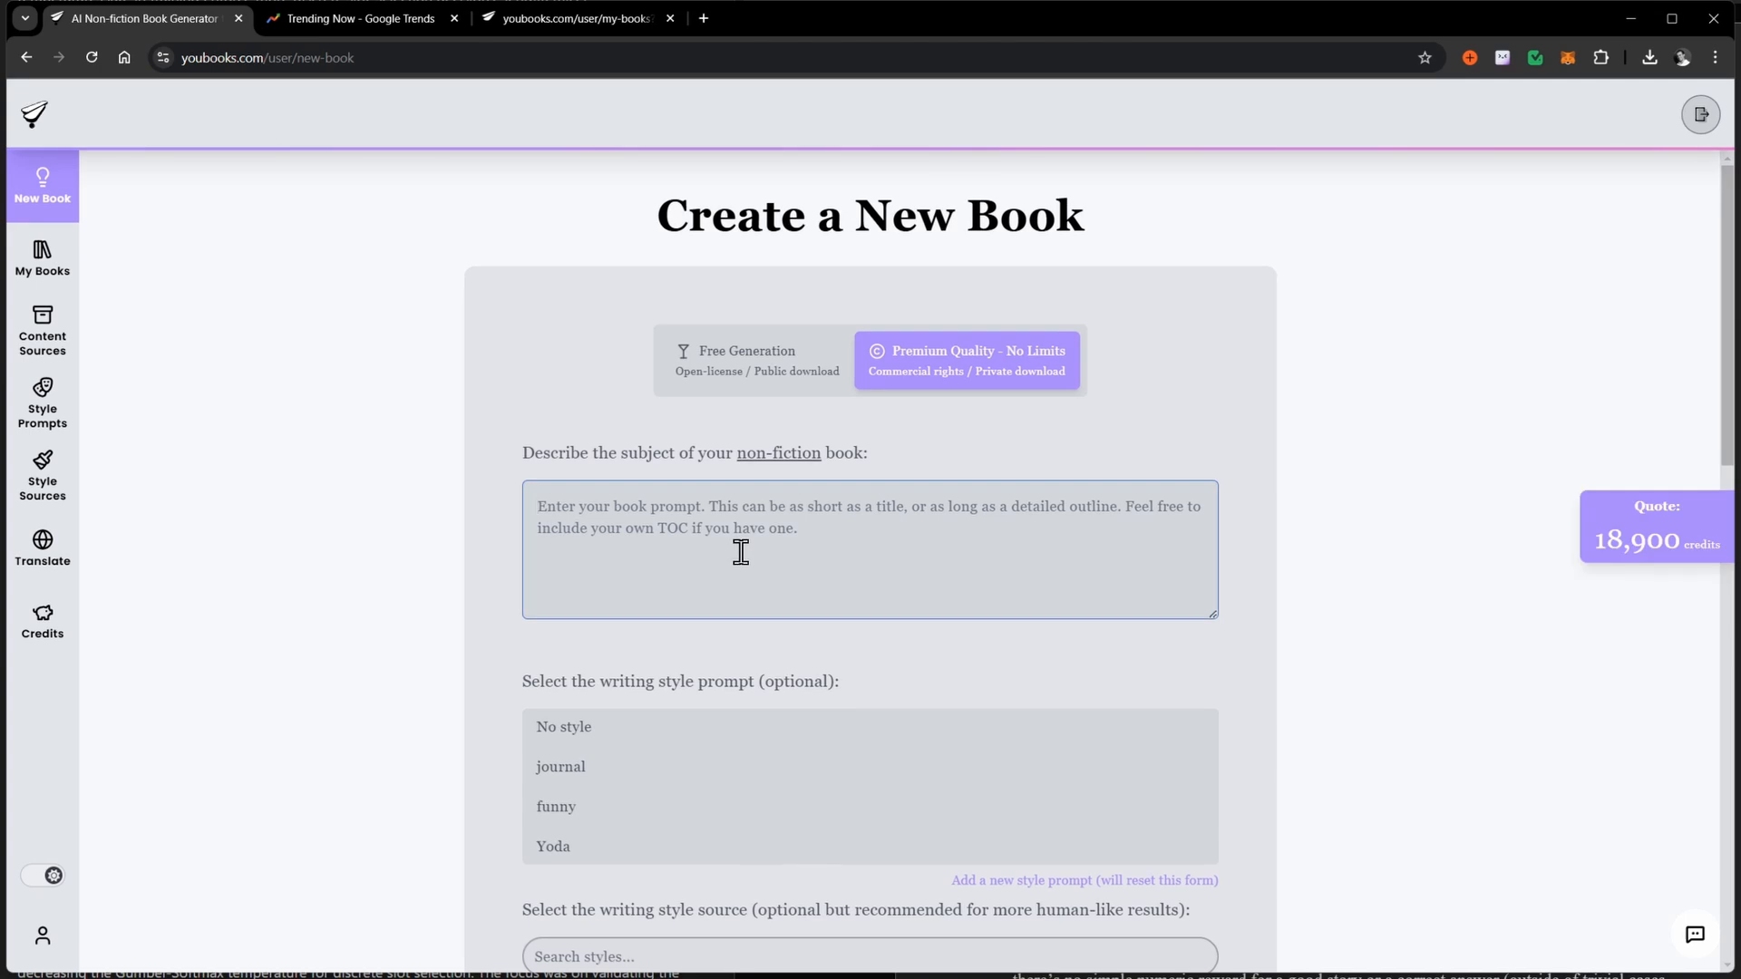
{"action": "type", "text": "Non-ficiton book about super"}
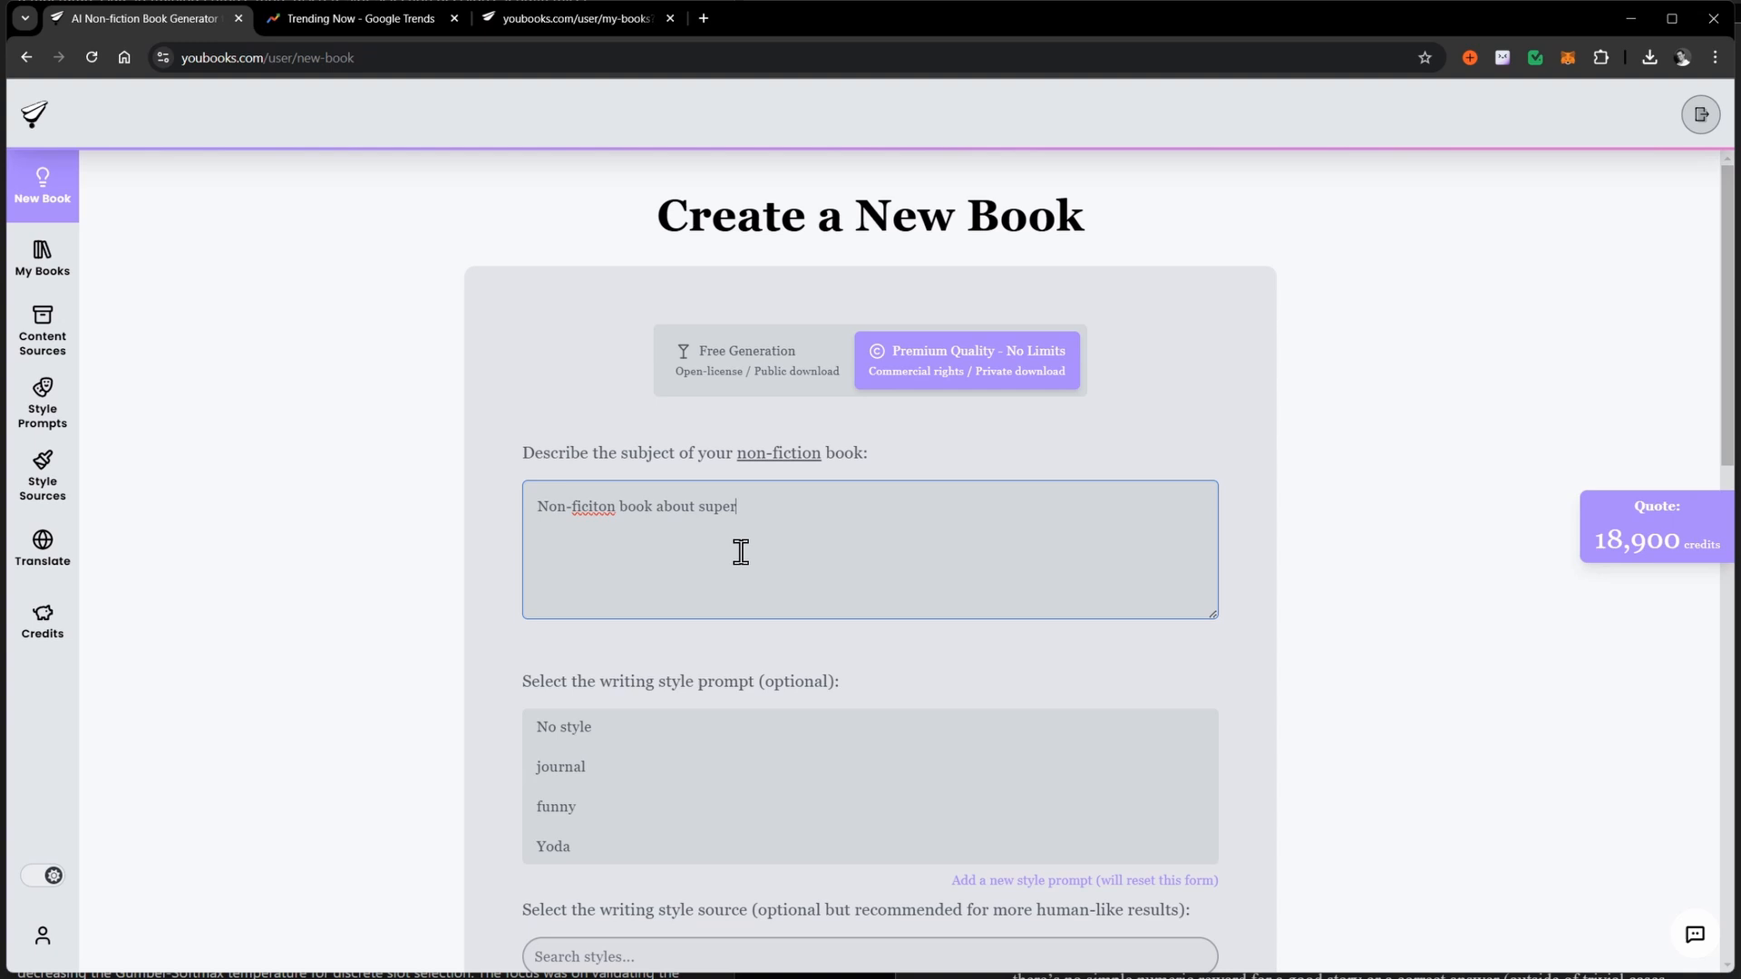
{"action": "type", "text": "bowl in 2025"}
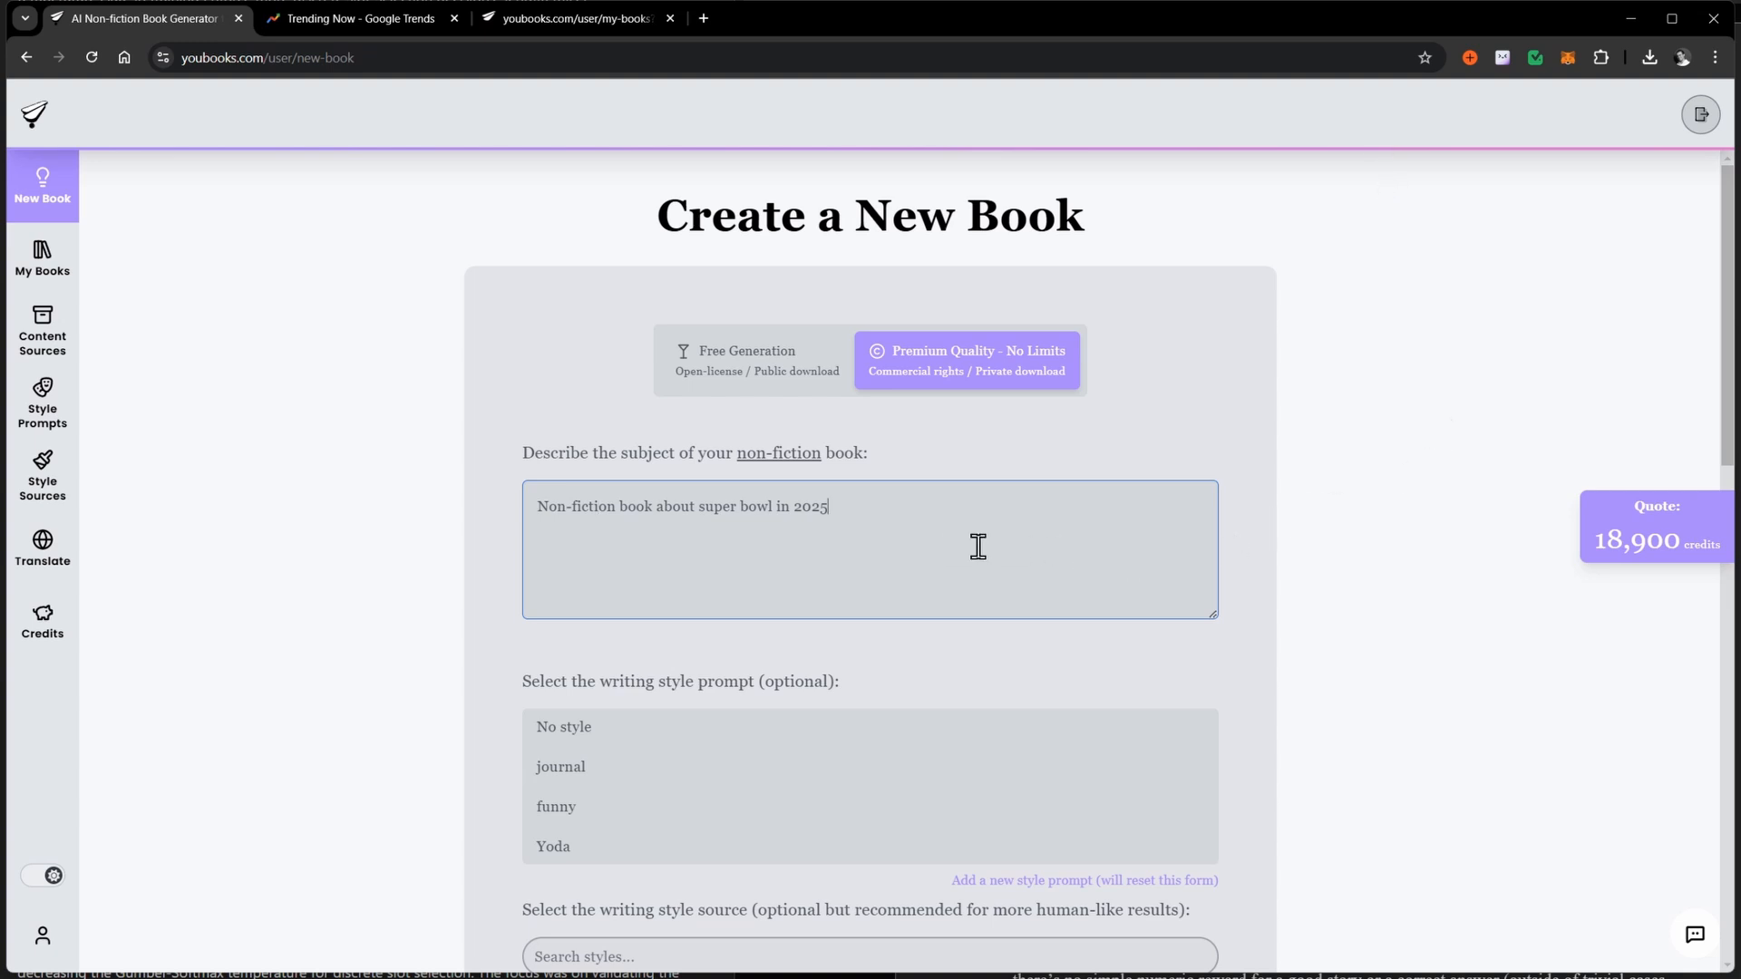
- Scroll the form down to the Balanced structure slider and 11000 word count field
{"action": "scroll", "scroll_direction": "down", "scroll_amount": 3}
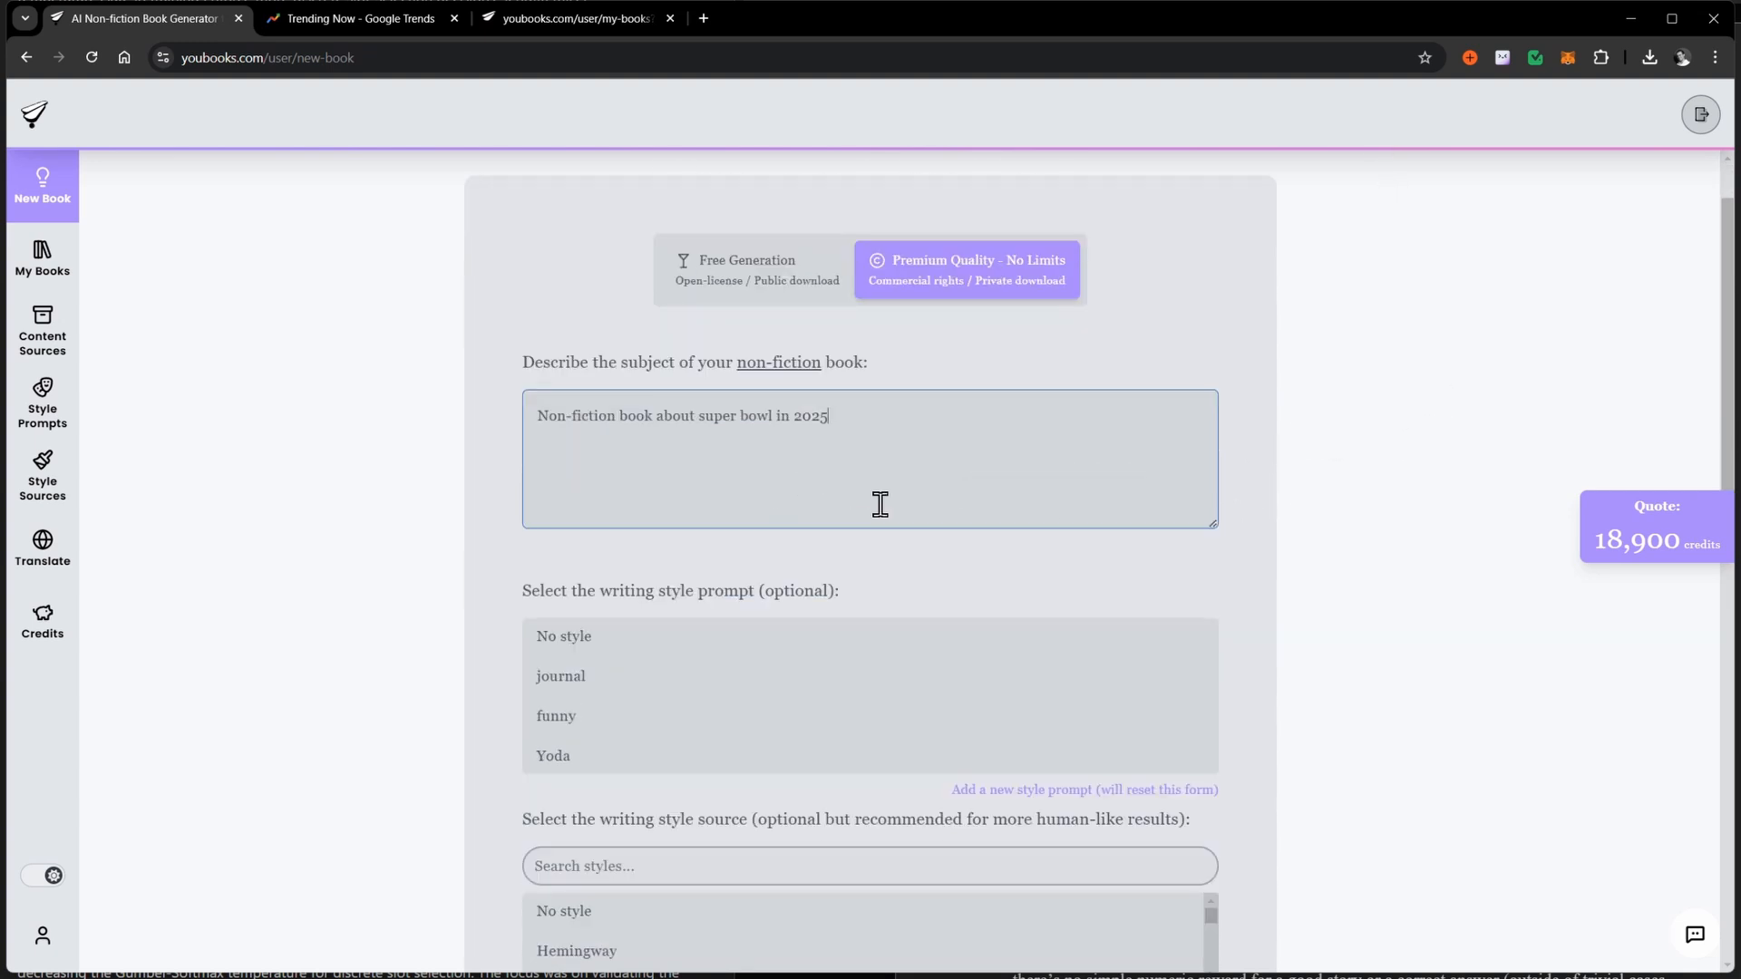
{"action": "scroll", "scroll_direction": "down", "scroll_amount": 3}
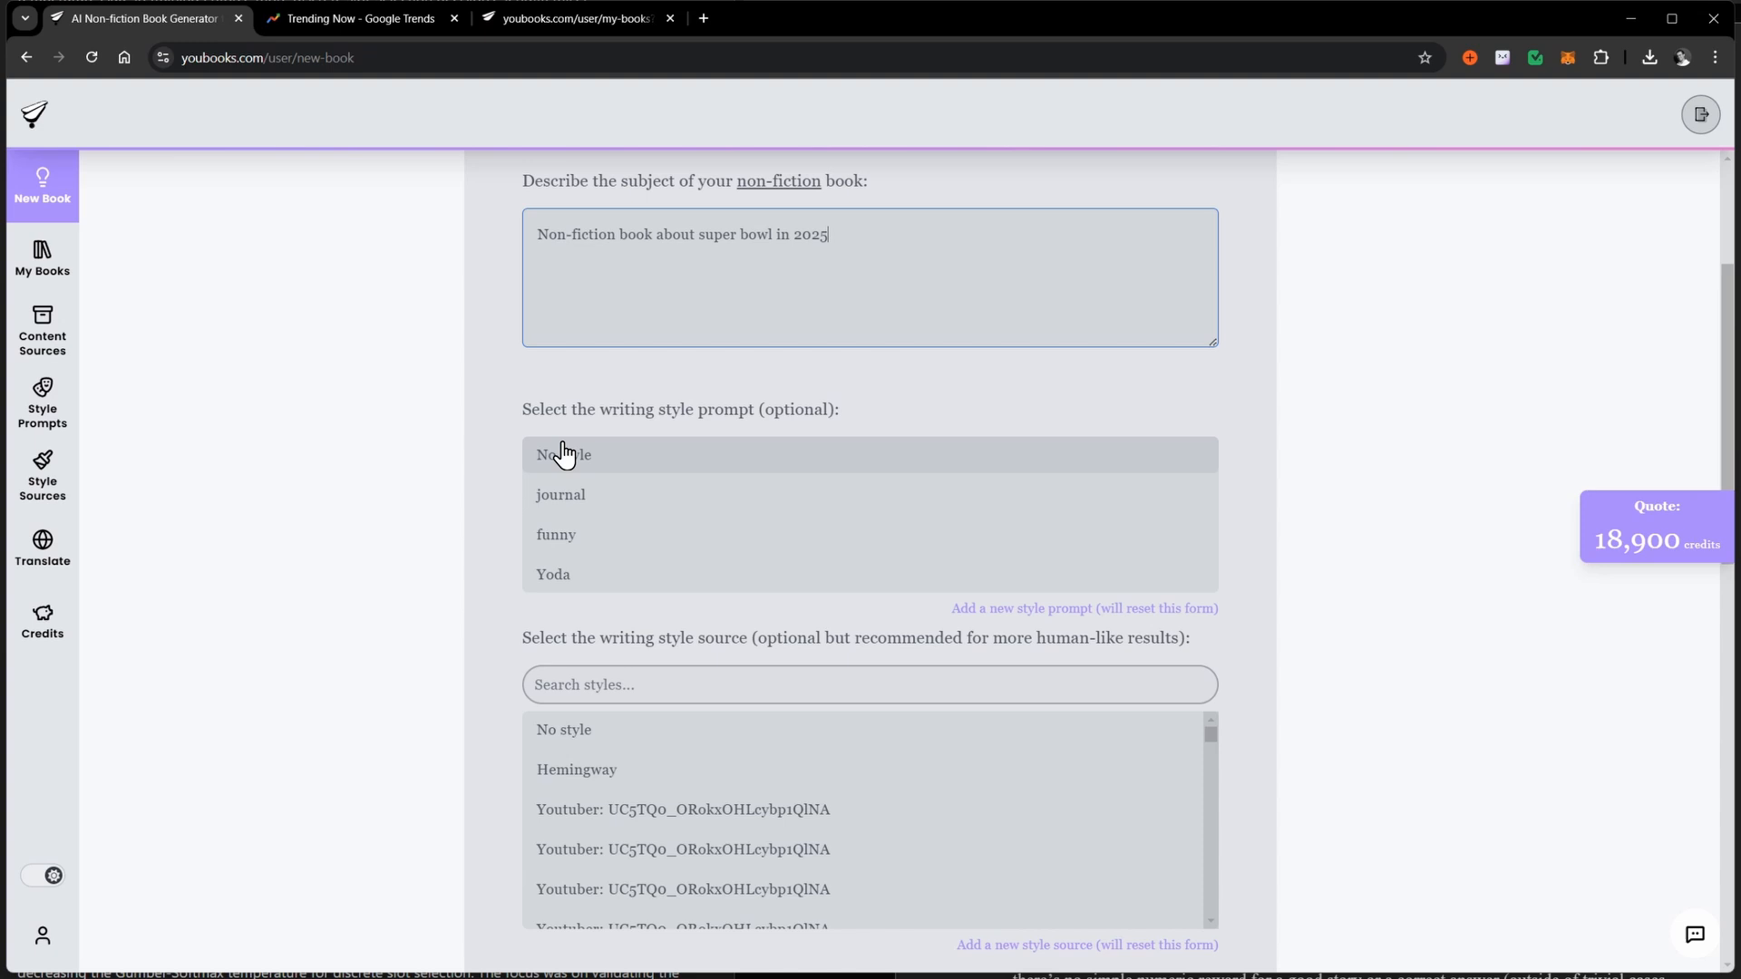
{"action": "mouse_move", "coordinate": [42, 486]}
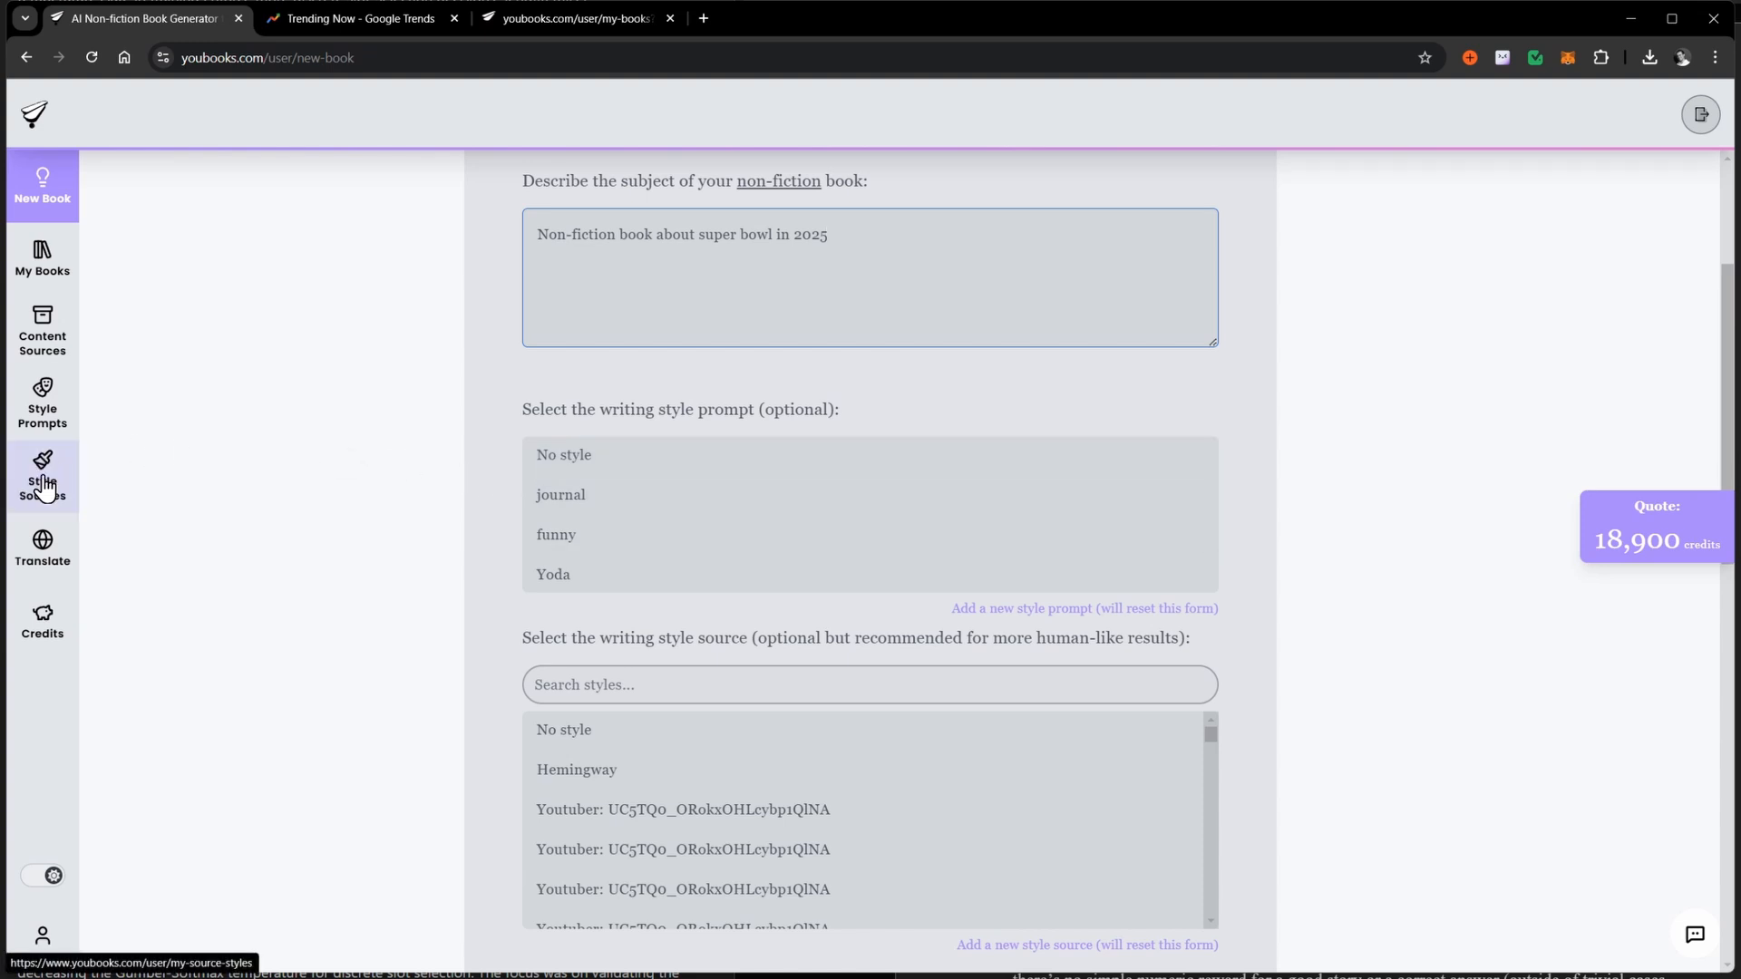
{"action": "scroll", "scroll_direction": "down", "scroll_amount": 3}
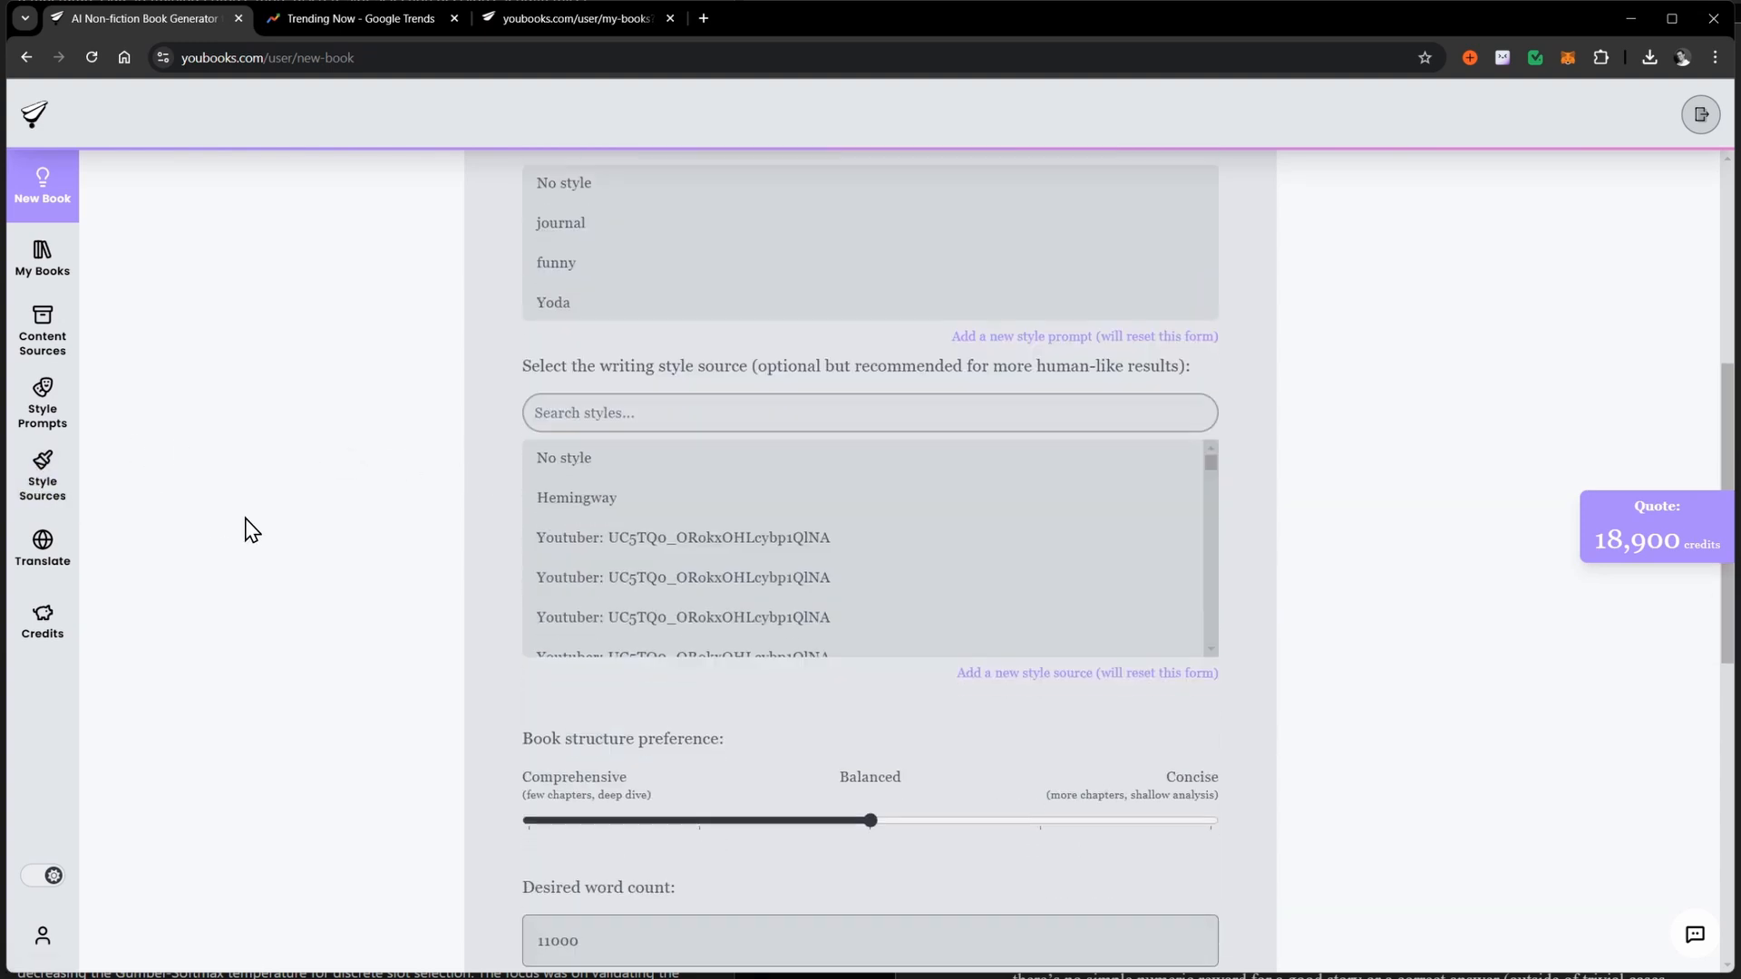
{"action": "mouse_move", "coordinate": [135, 428]}
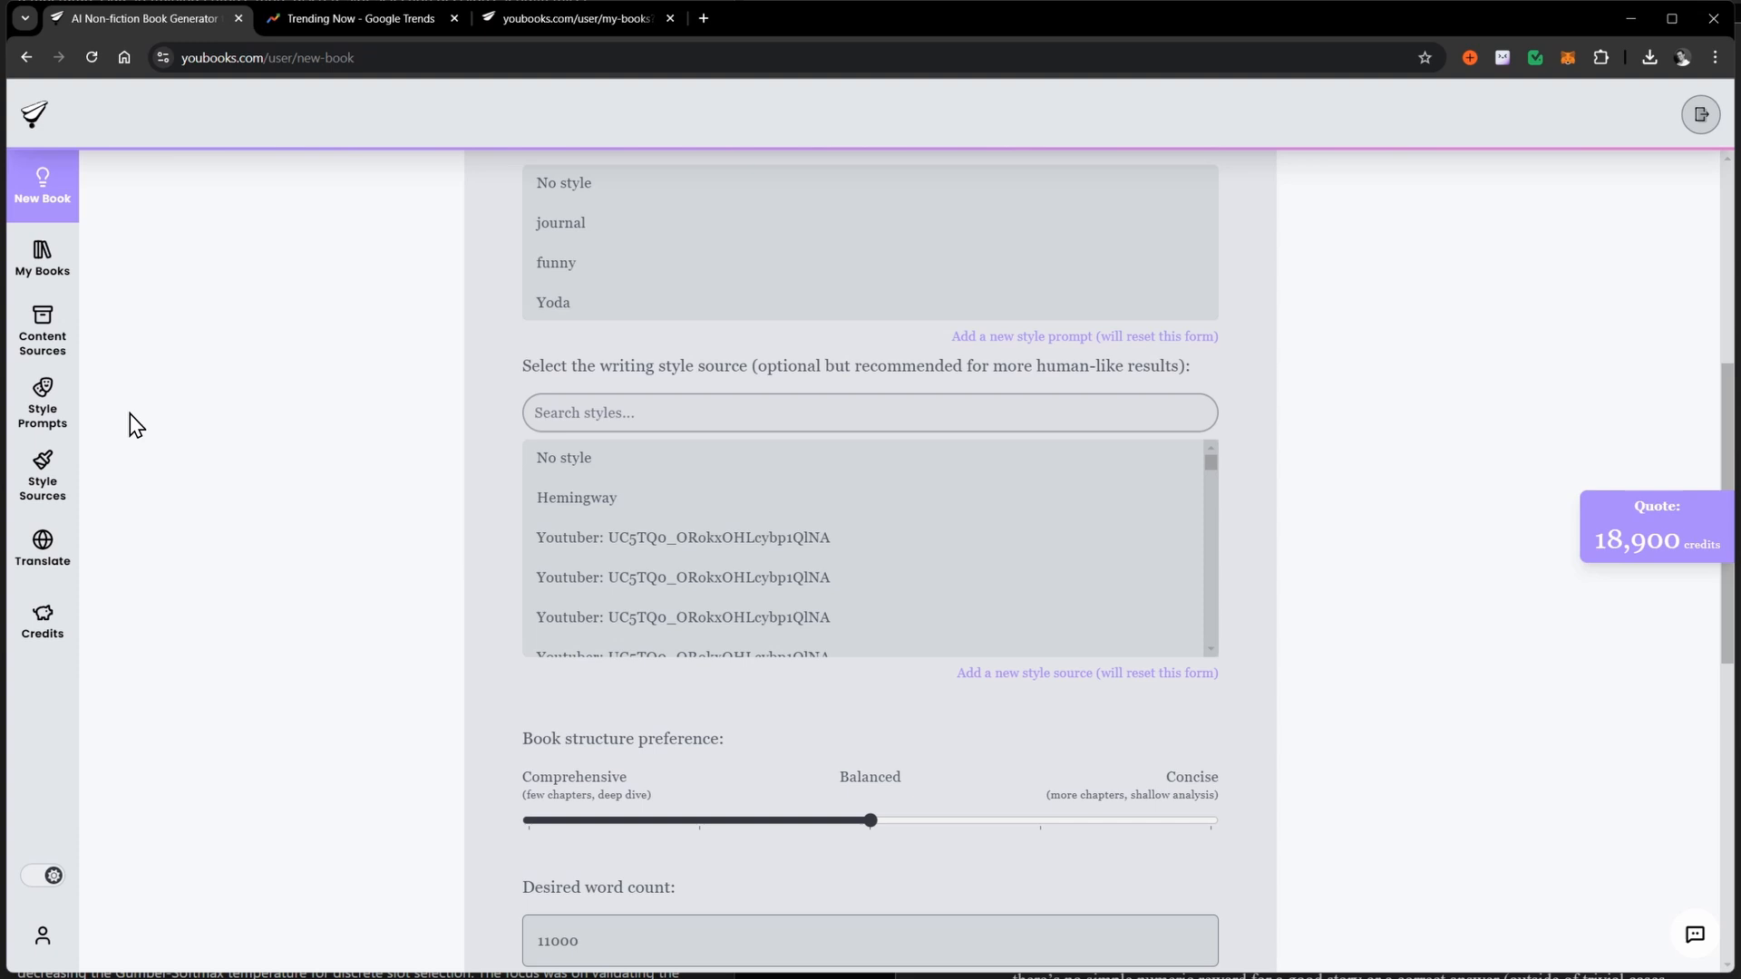
{"action": "mouse_move", "coordinate": [57, 419]}
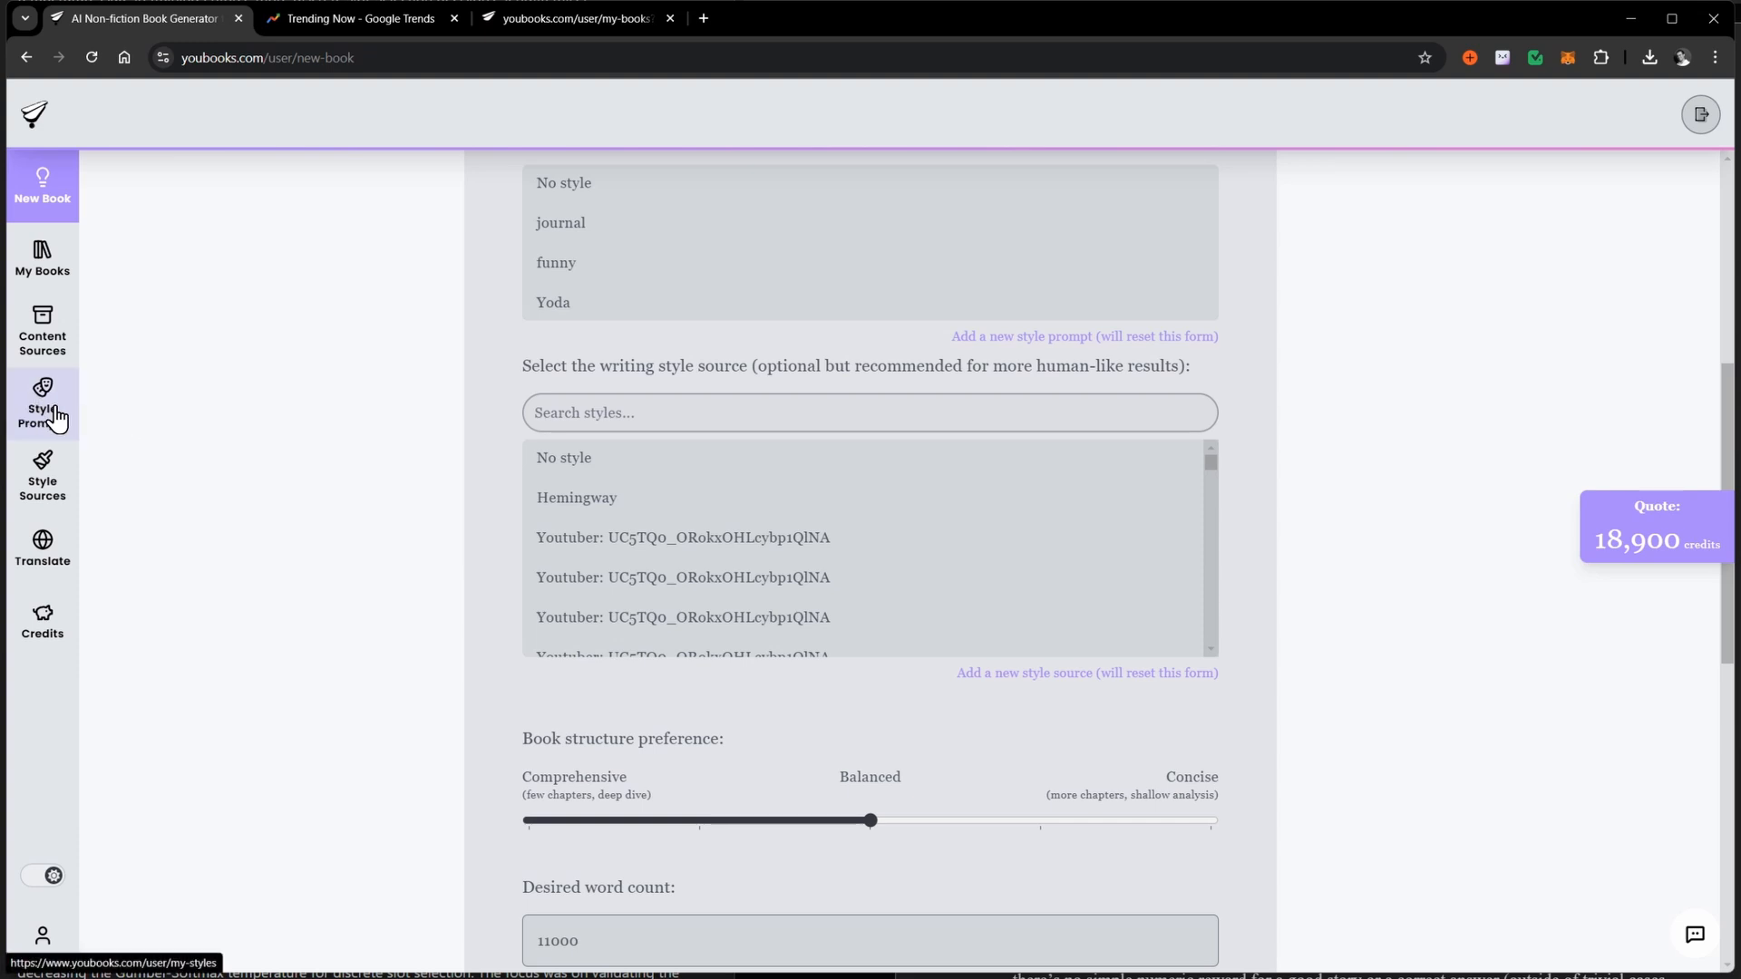
{"action": "mouse_move", "coordinate": [1400, 495]}
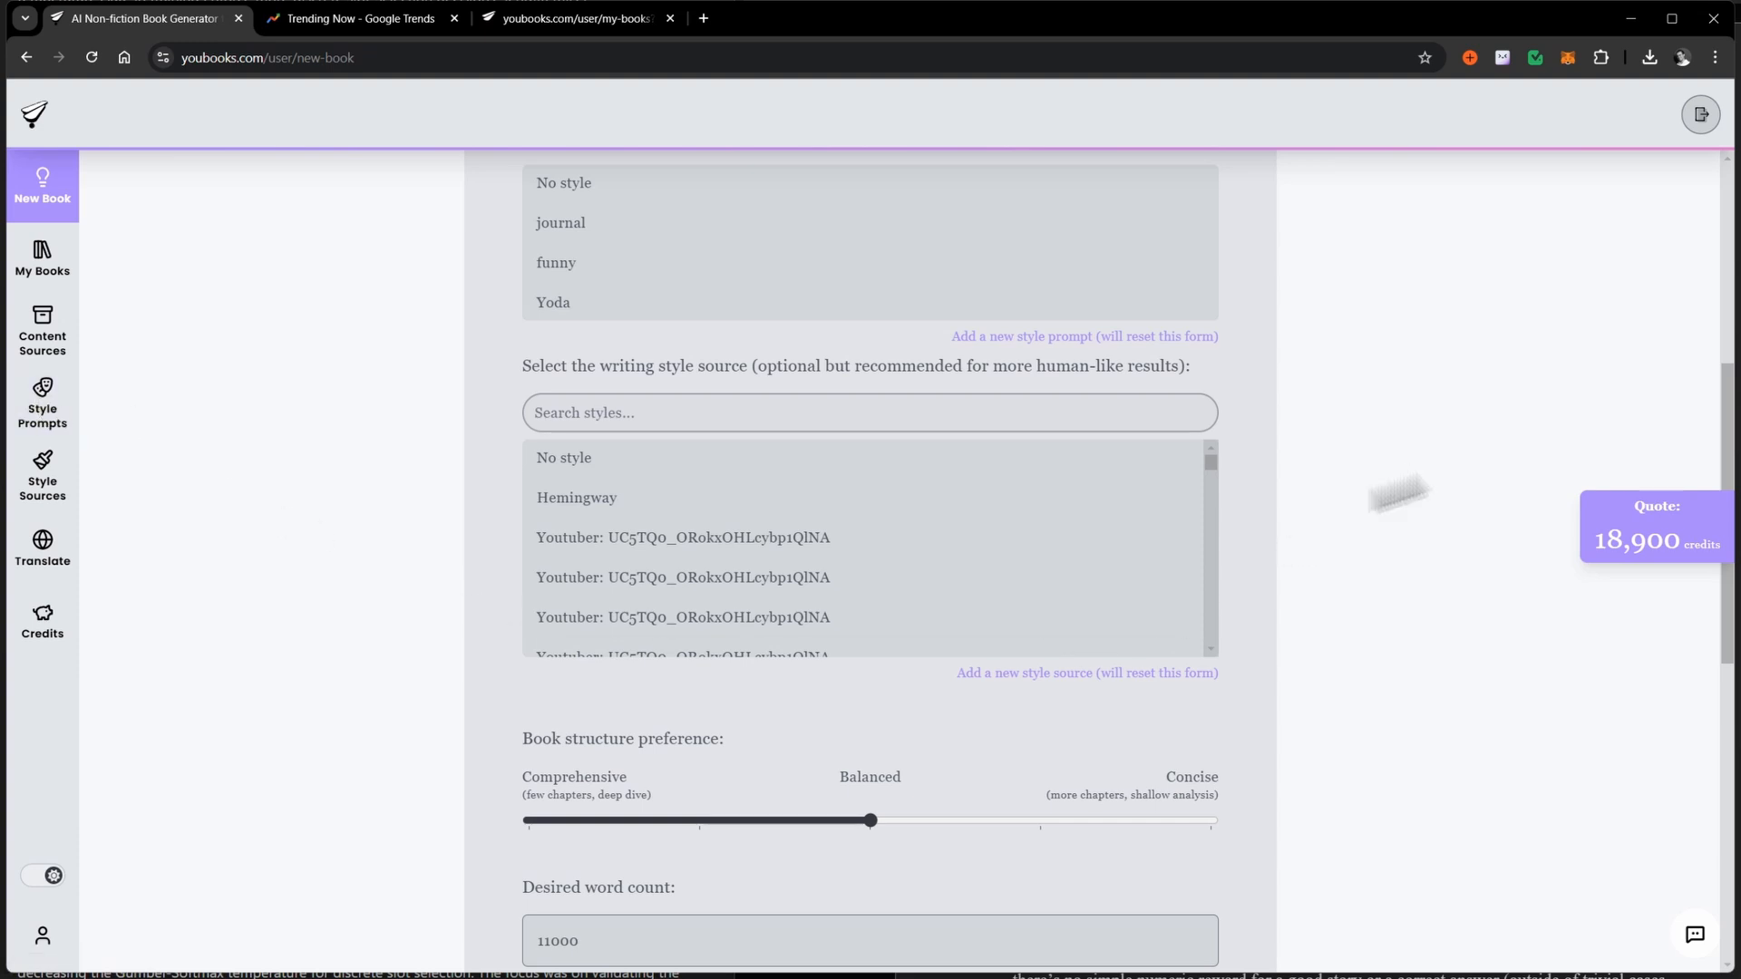
{"action": "scroll", "scroll_direction": "down", "scroll_amount": 3}
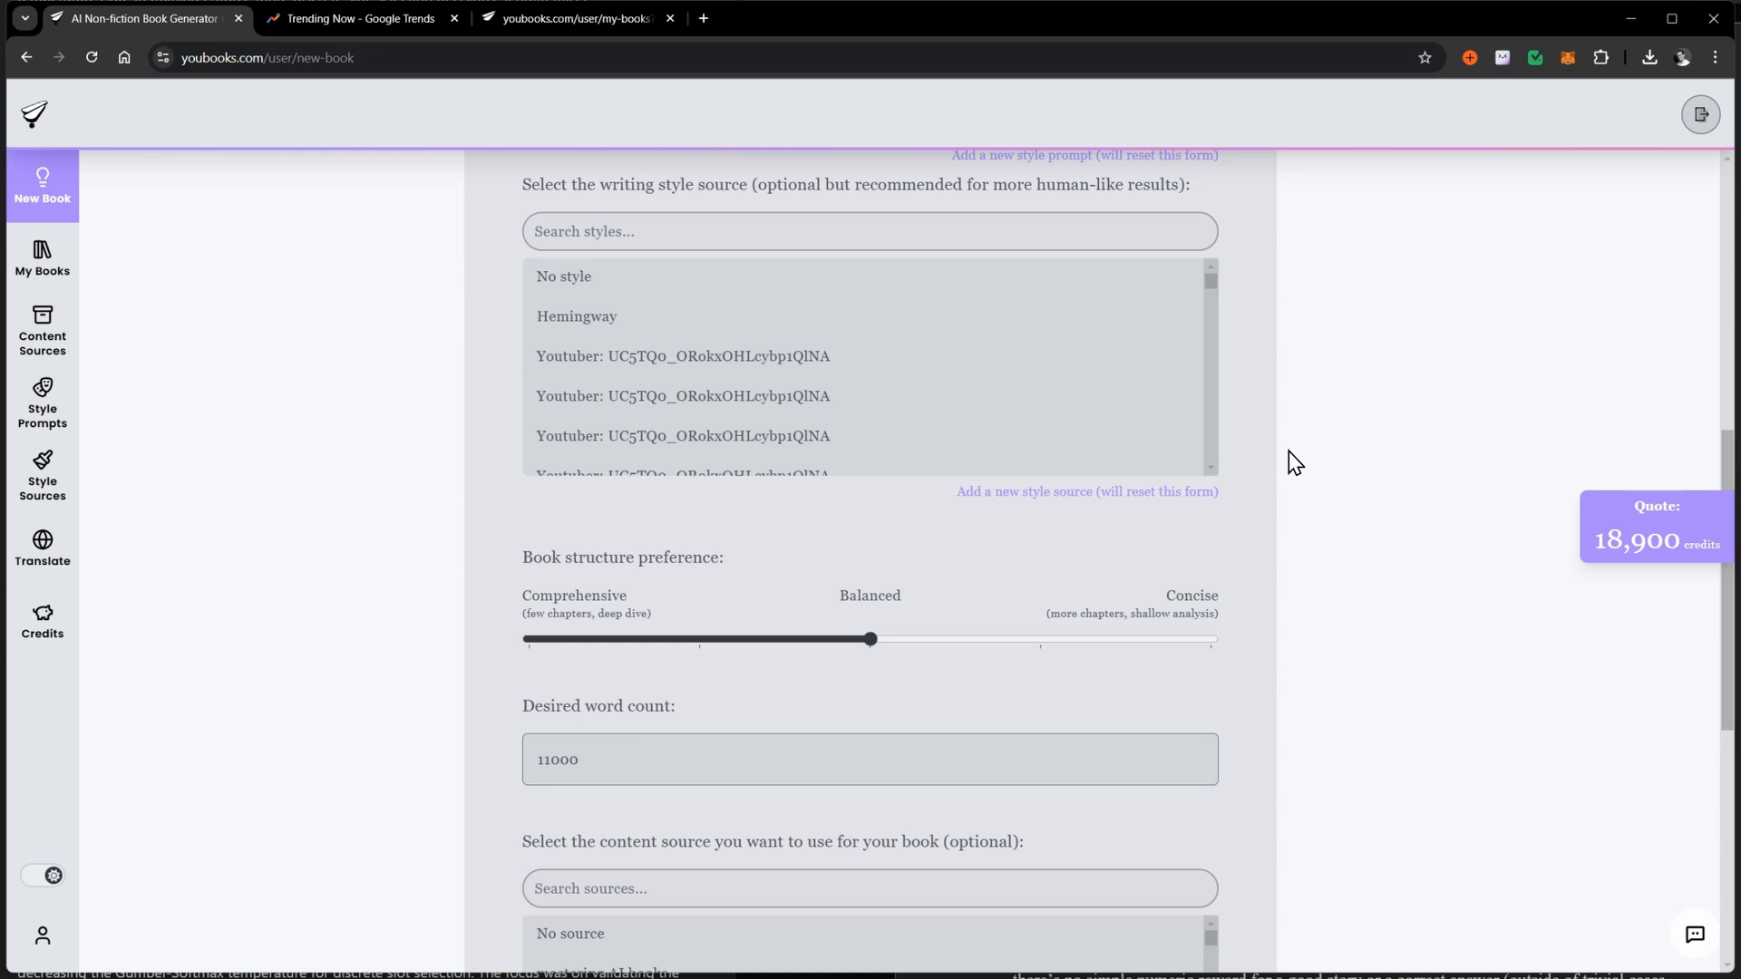
{"action": "scroll", "scroll_direction": "down", "scroll_amount": 3}
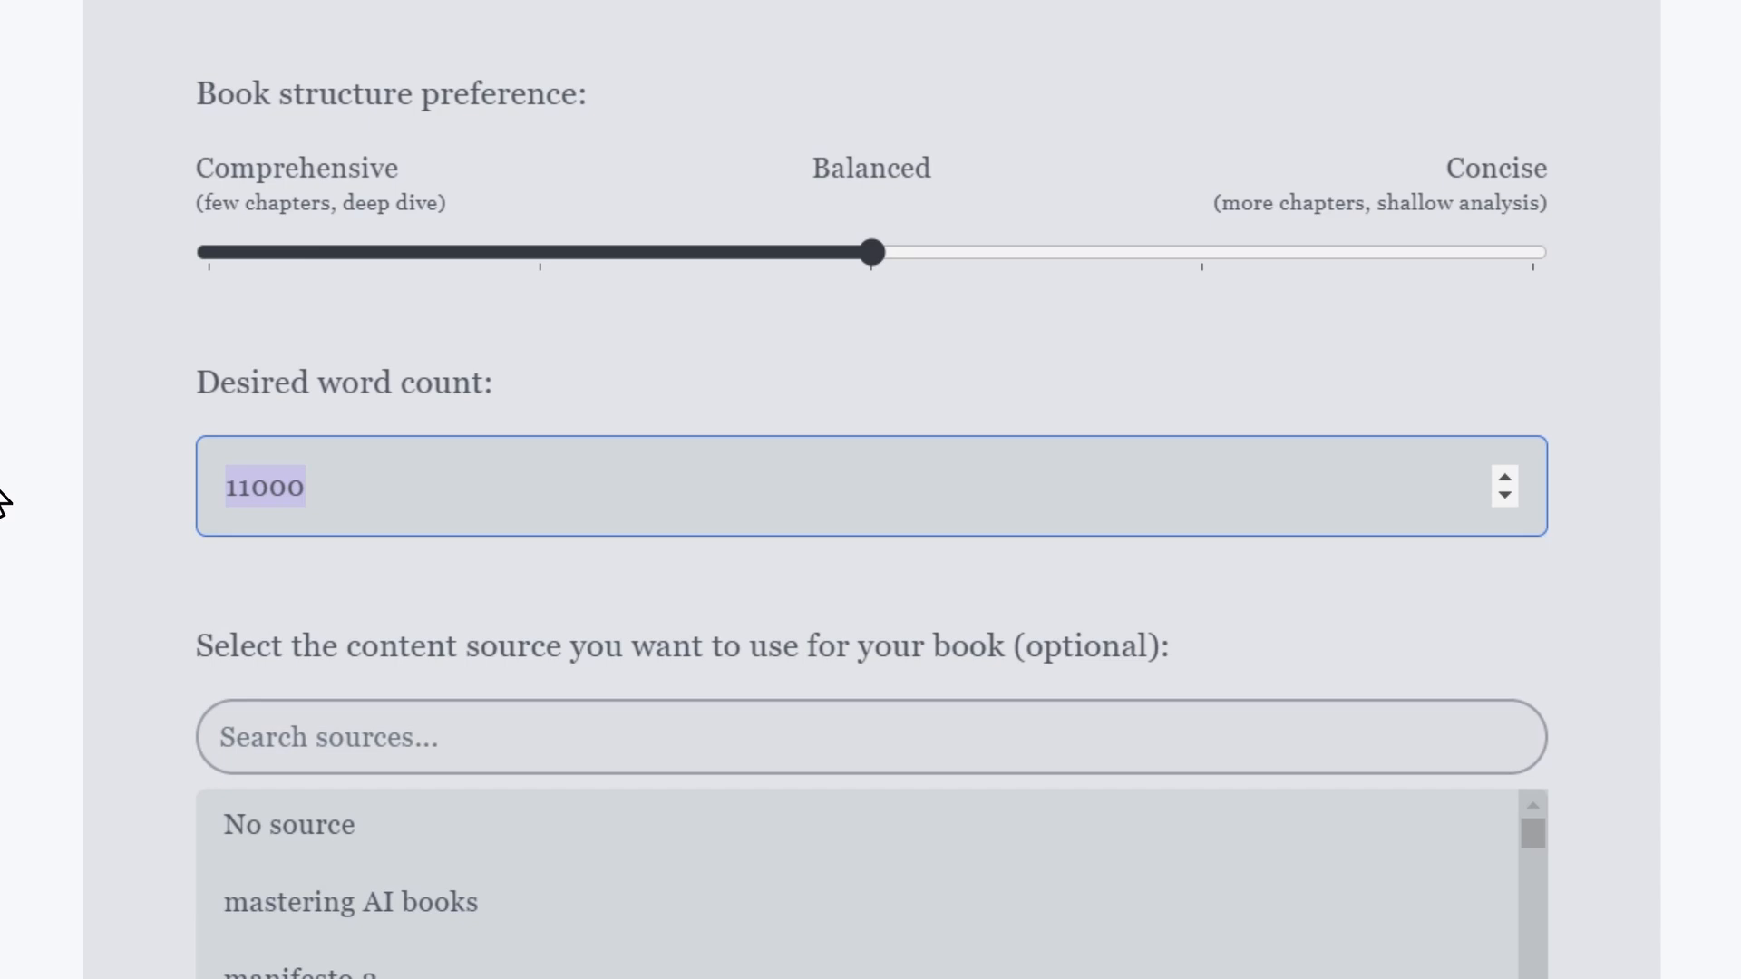
{"action": "type", "text": "30"}
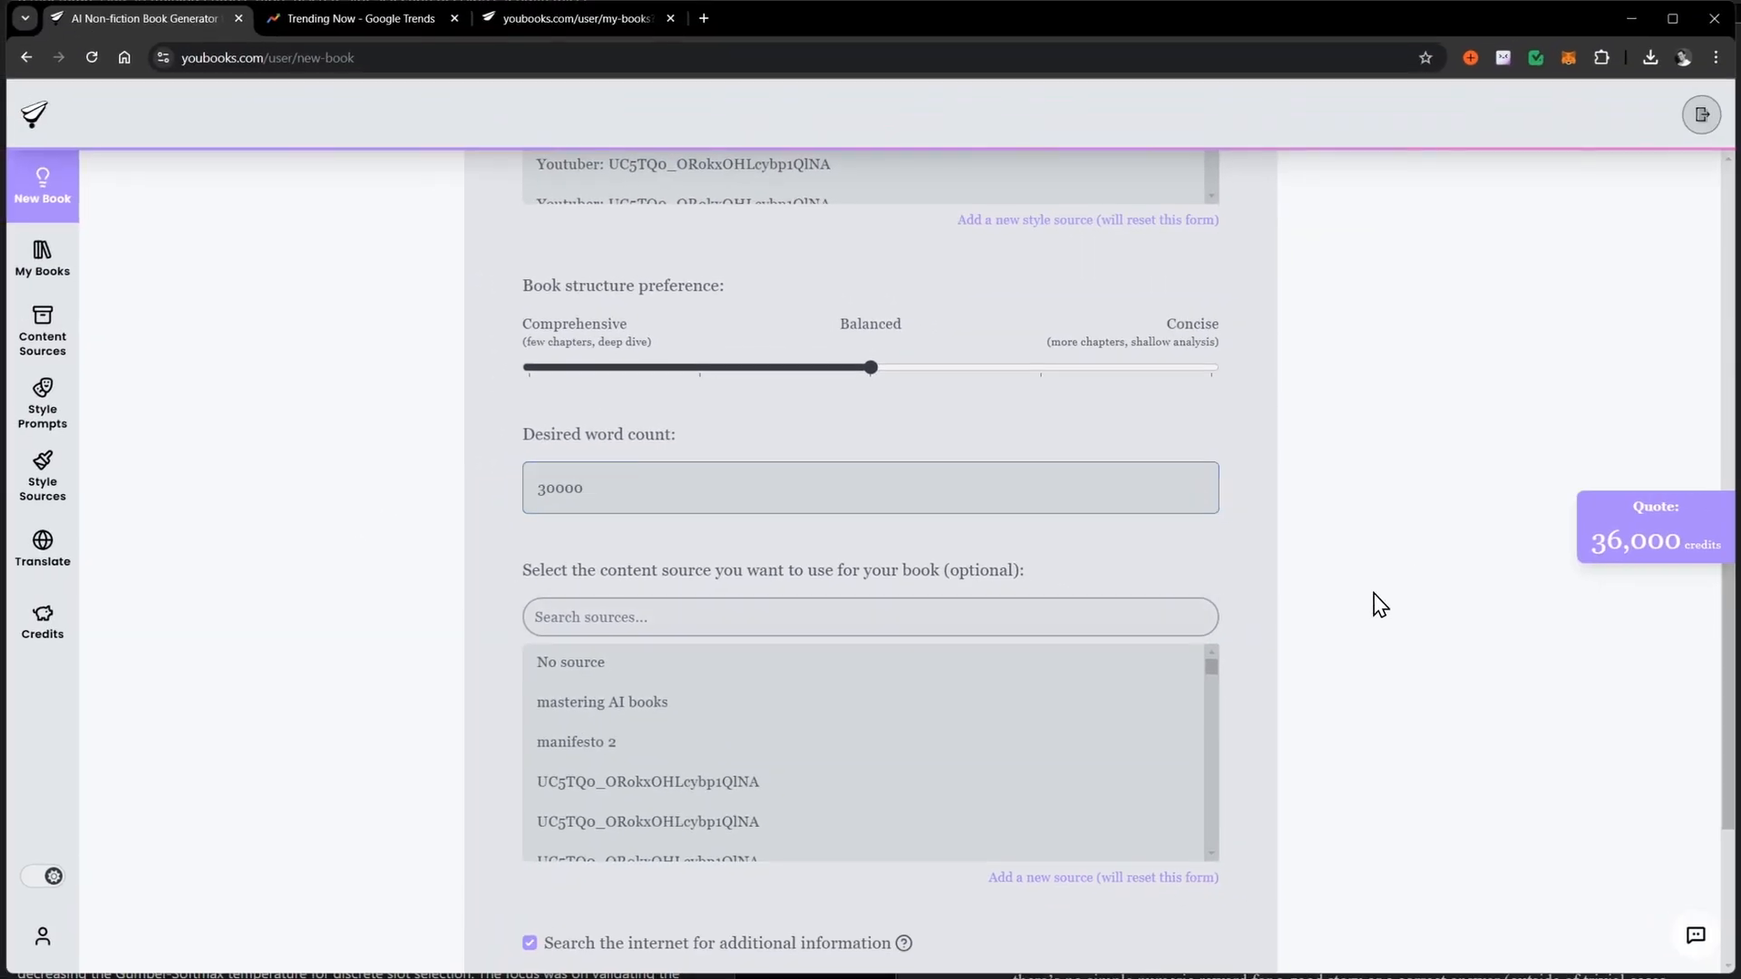
{"action": "scroll", "scroll_direction": "down", "scroll_amount": 3}
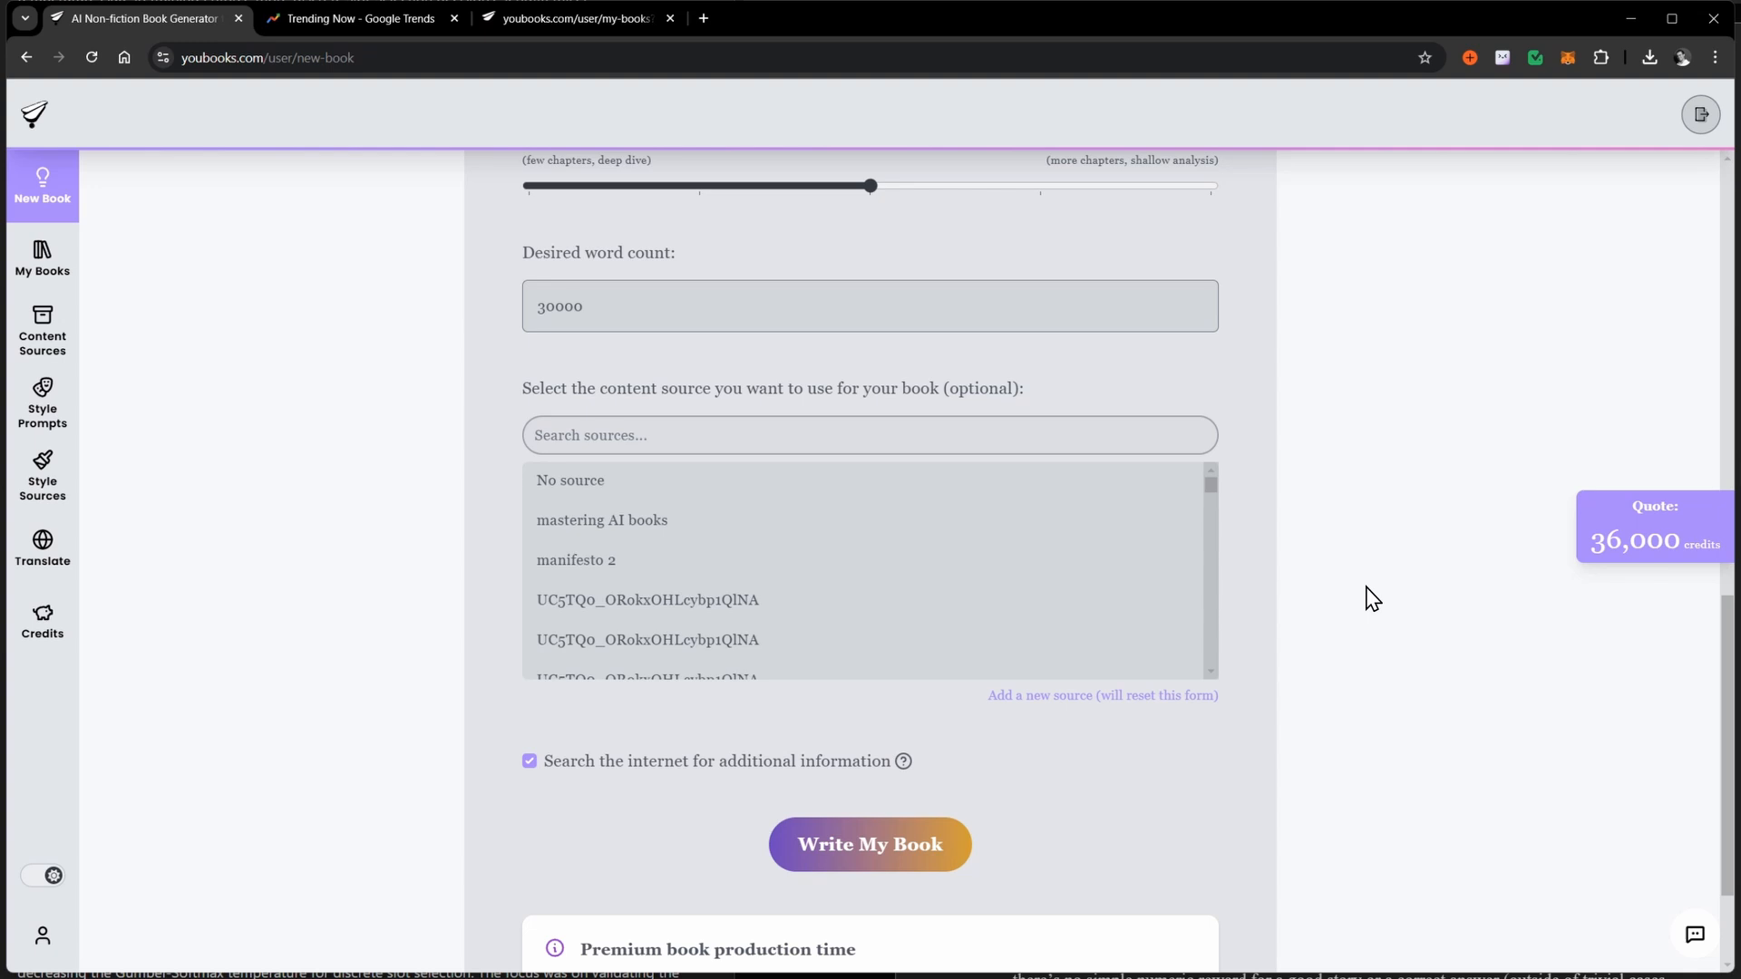
{"action": "mouse_move", "coordinate": [1335, 583]}
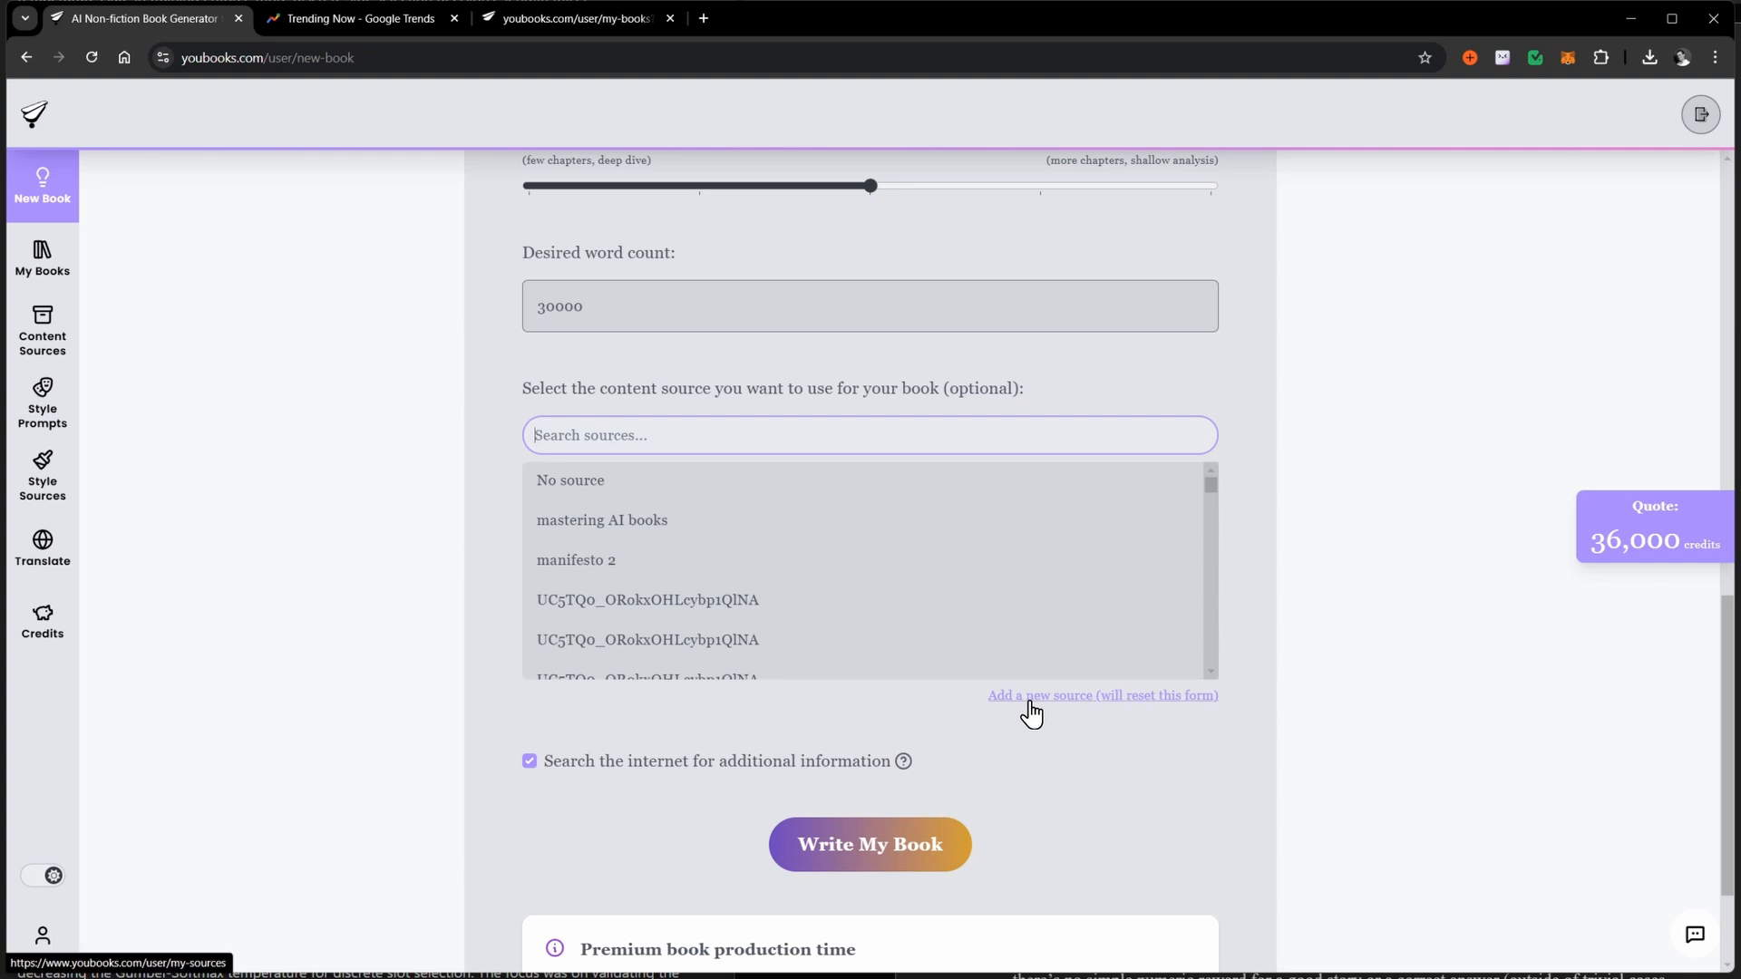
{"action": "mouse_move", "coordinate": [1116, 711]}
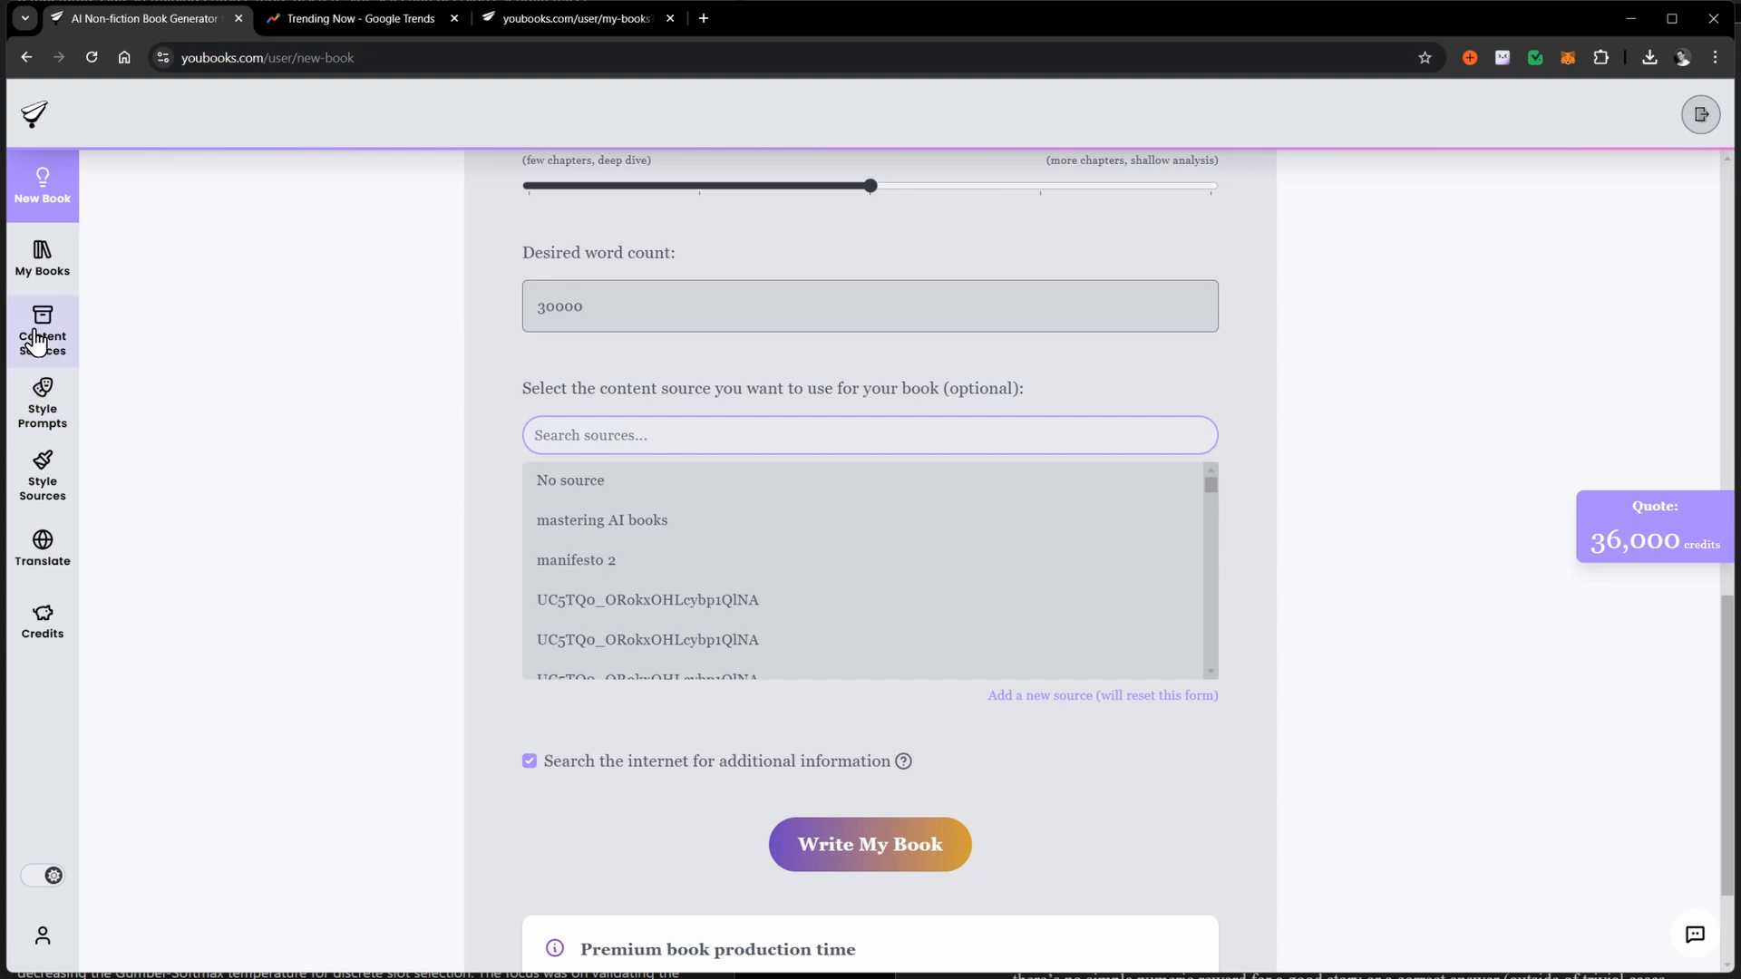
{"action": "mouse_move", "coordinate": [38, 337]}
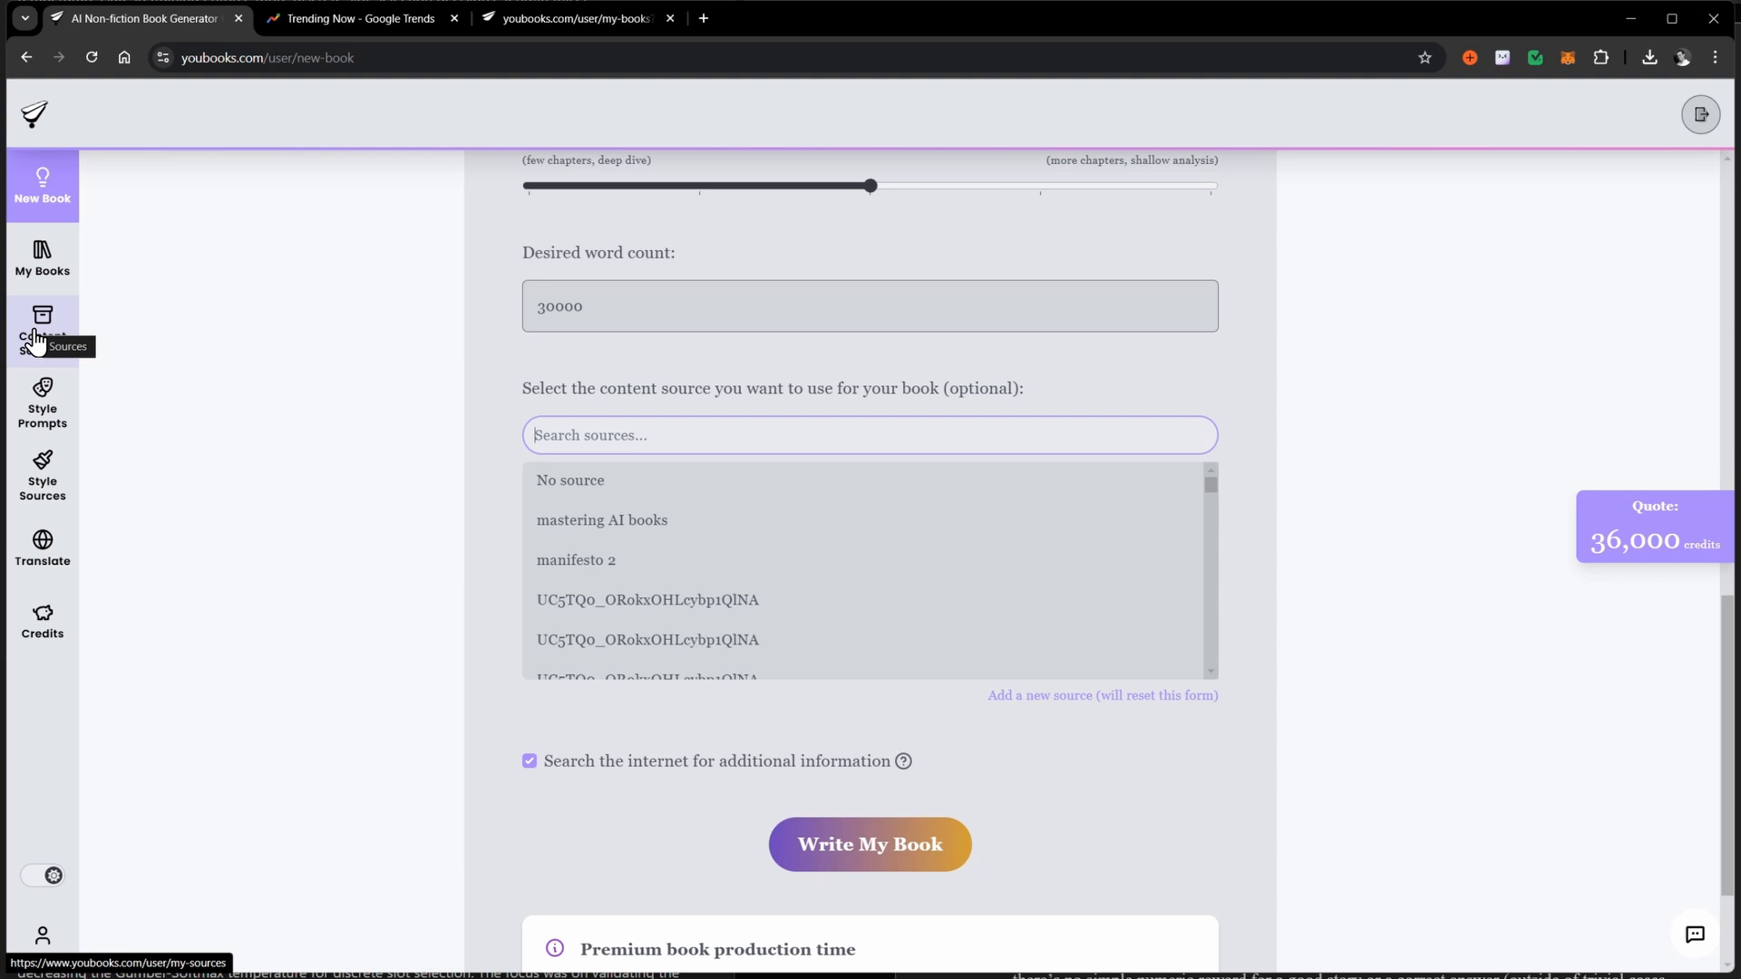
{"action": "mouse_move", "coordinate": [330, 782]}
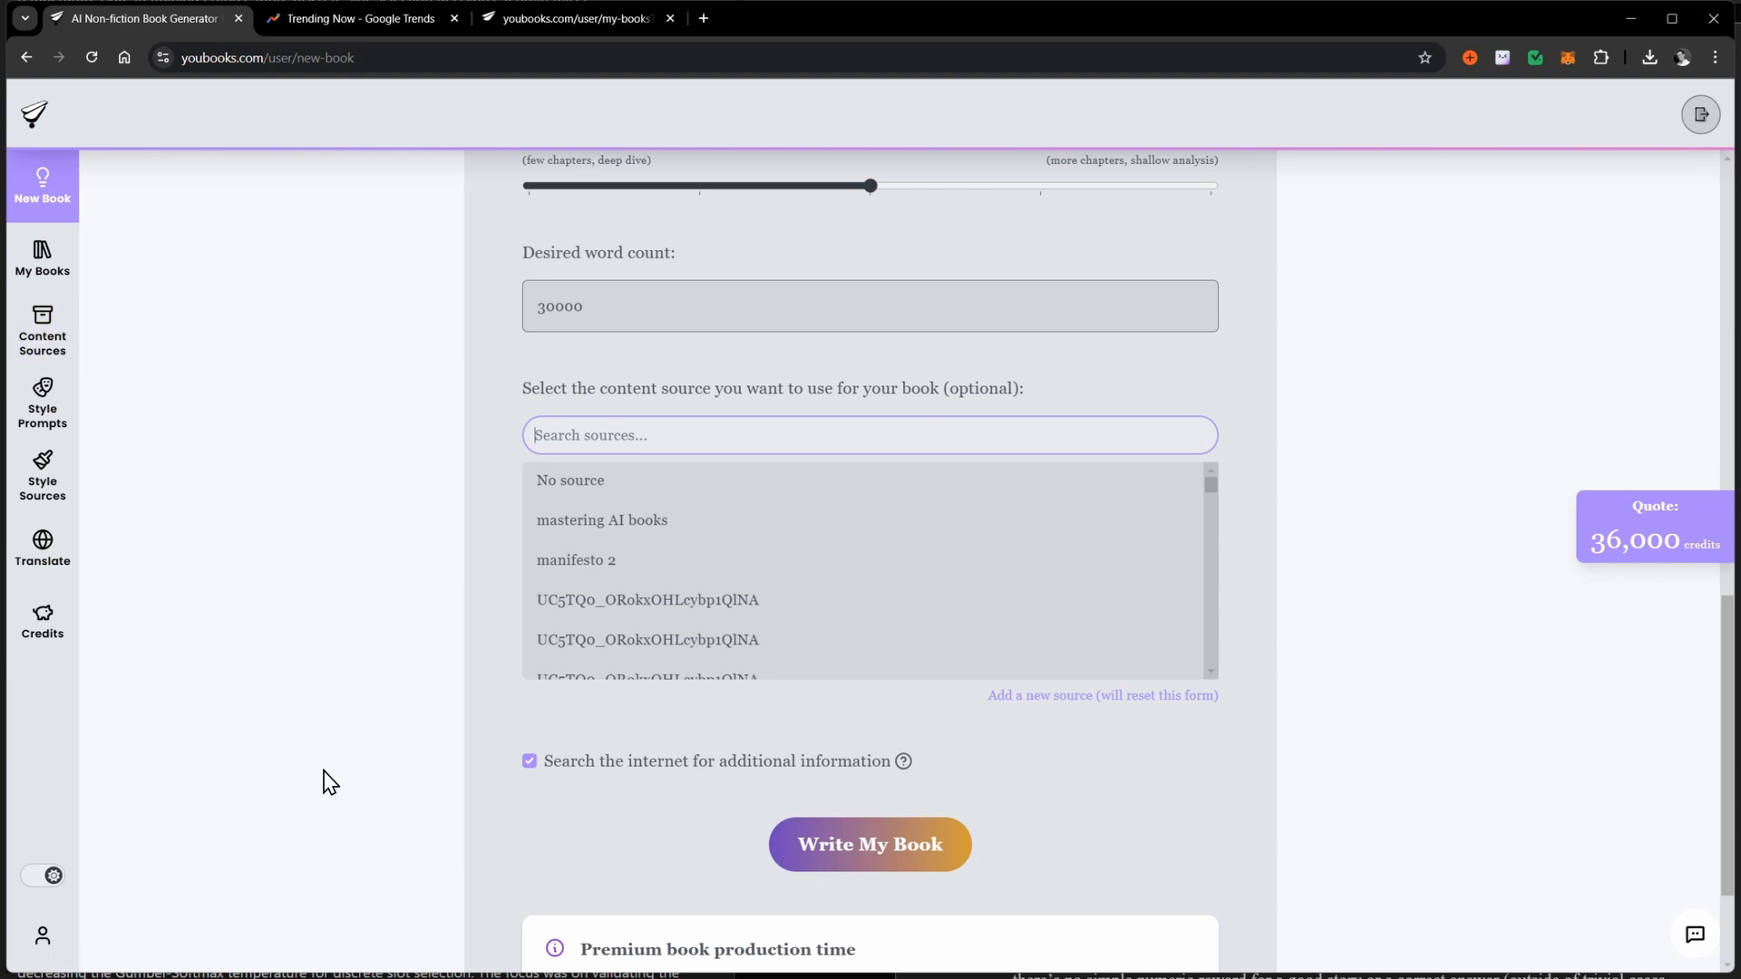
- Check the subject and internet search option, then go to My Books
{"action": "scroll", "scroll_direction": "down", "scroll_amount": 3}
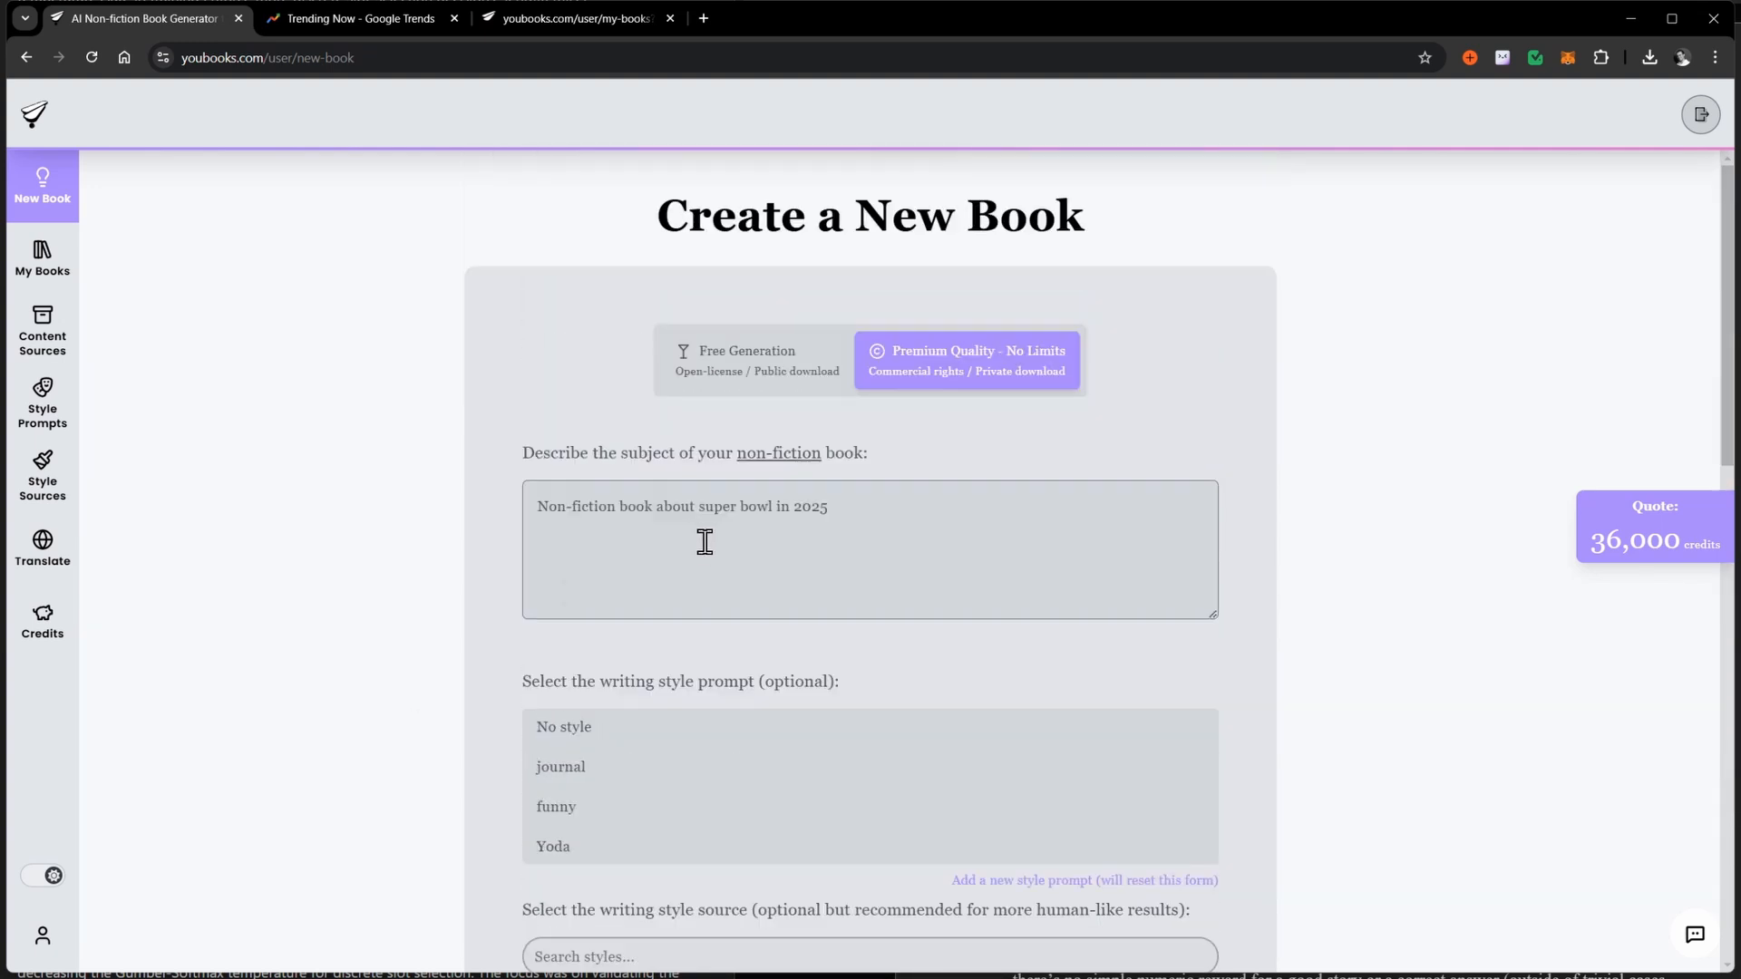
{"action": "scroll", "scroll_direction": "down", "scroll_amount": 3}
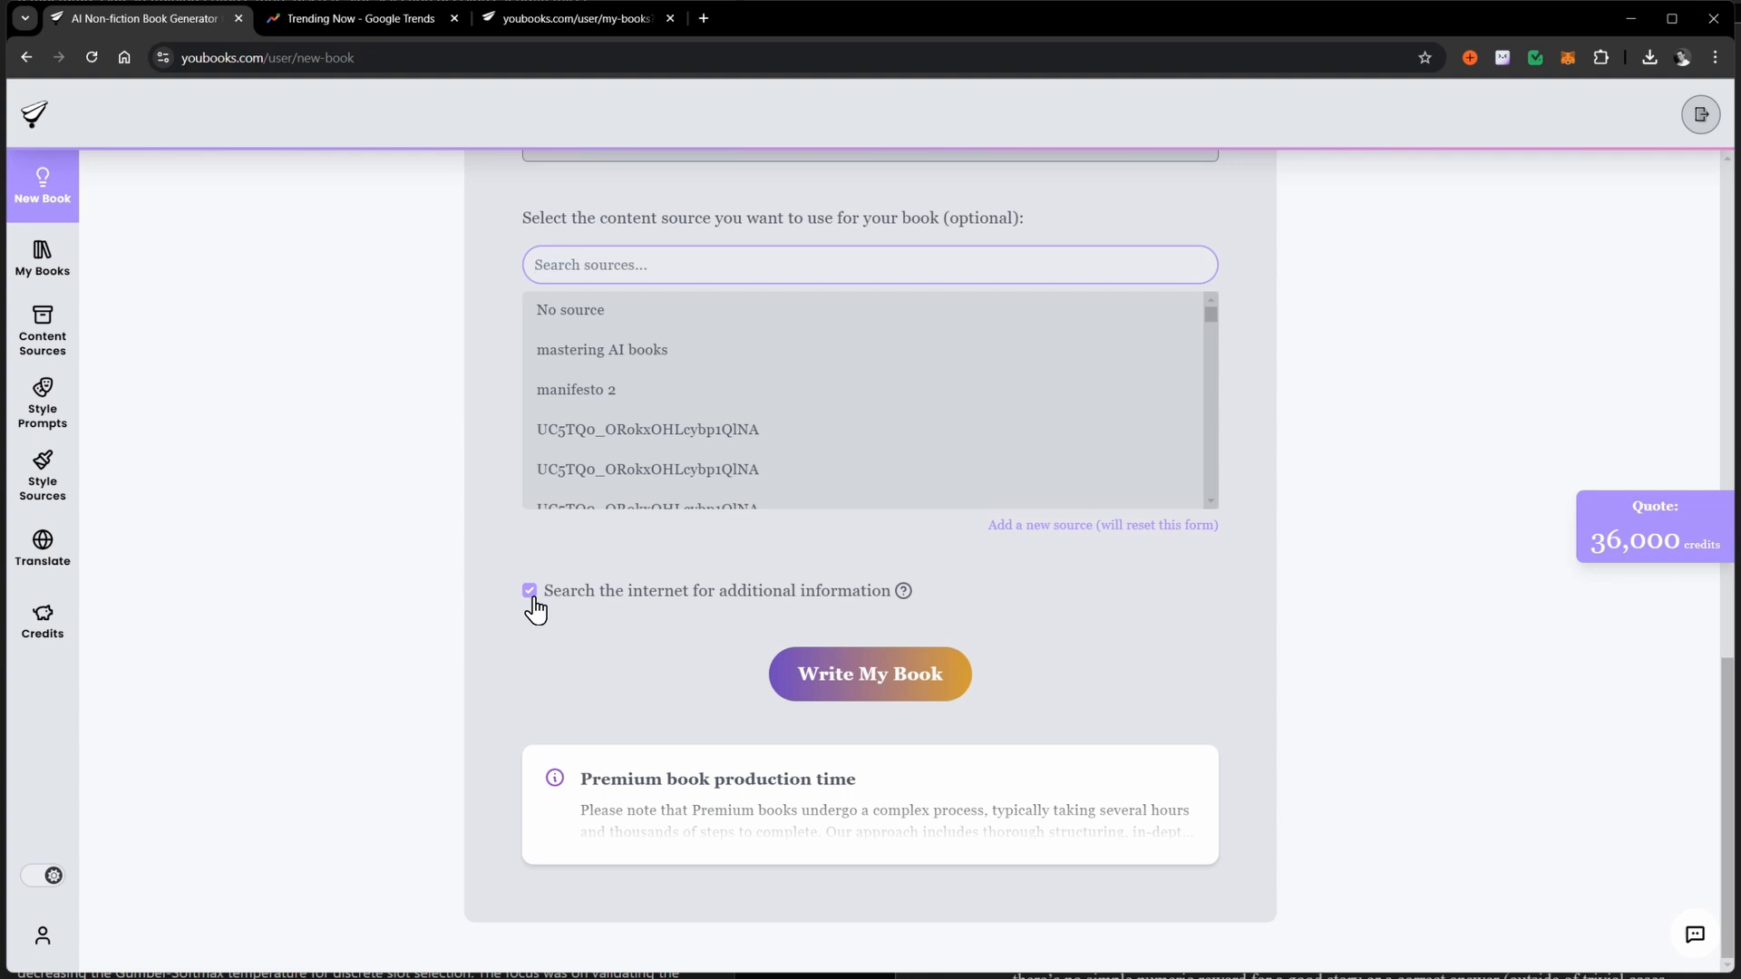
{"action": "mouse_move", "coordinate": [556, 656]}
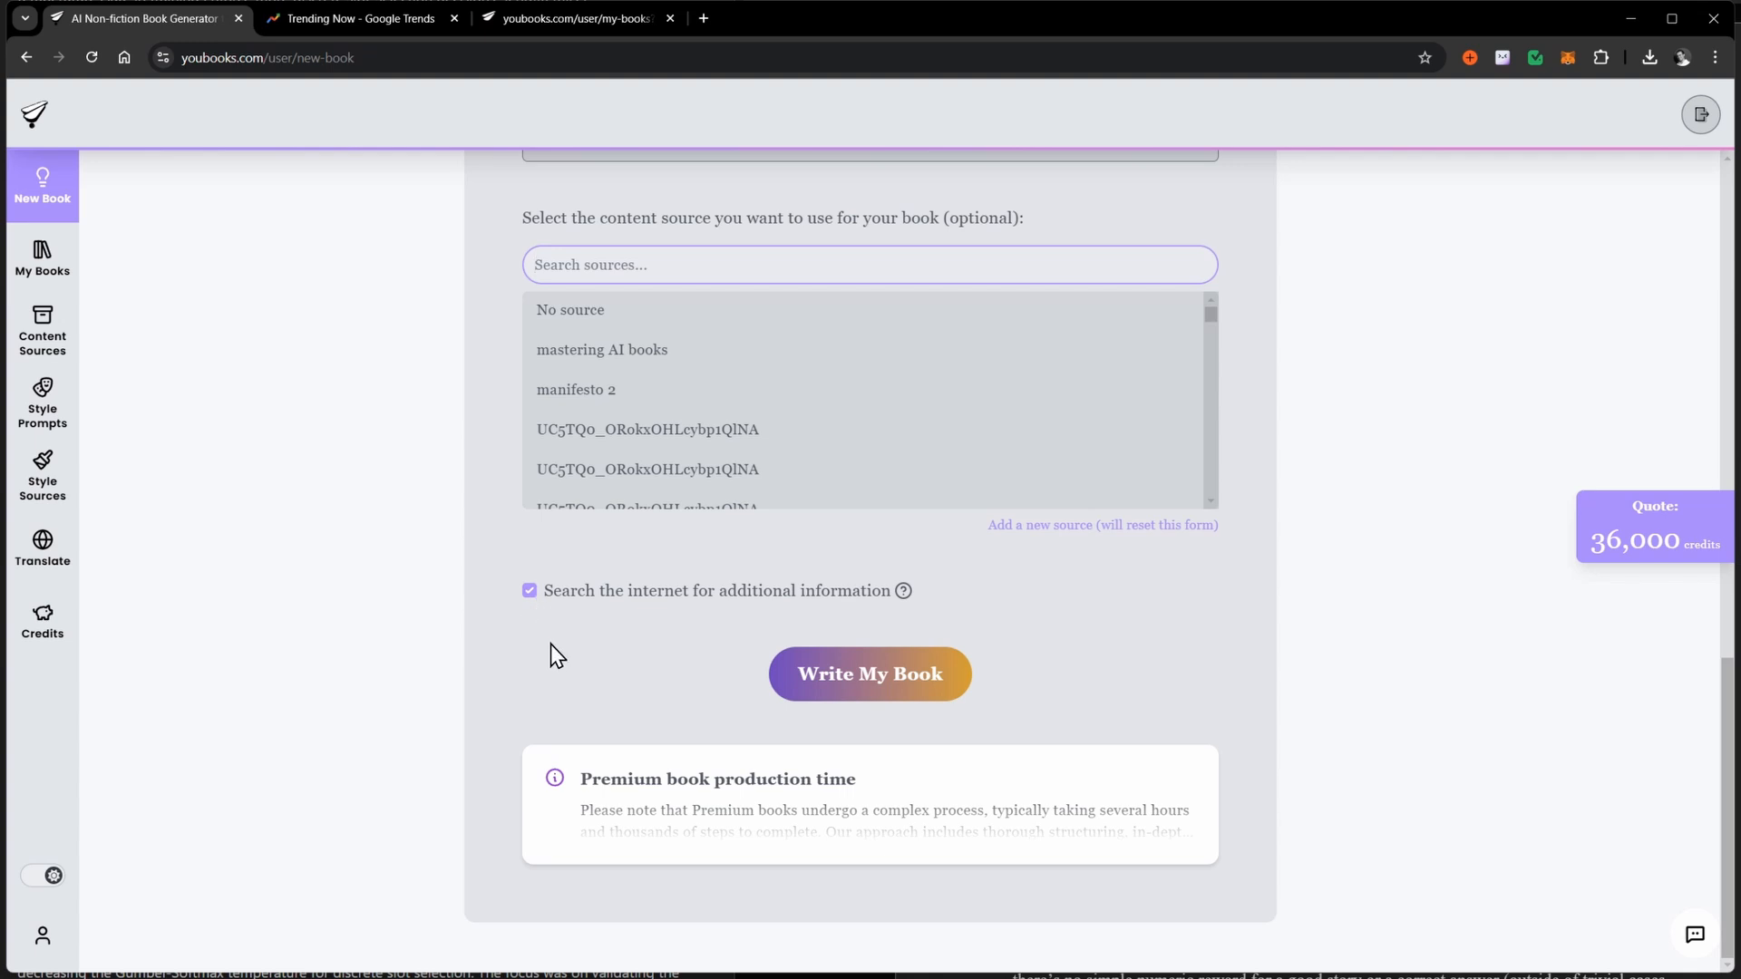
{"action": "mouse_move", "coordinate": [560, 682]}
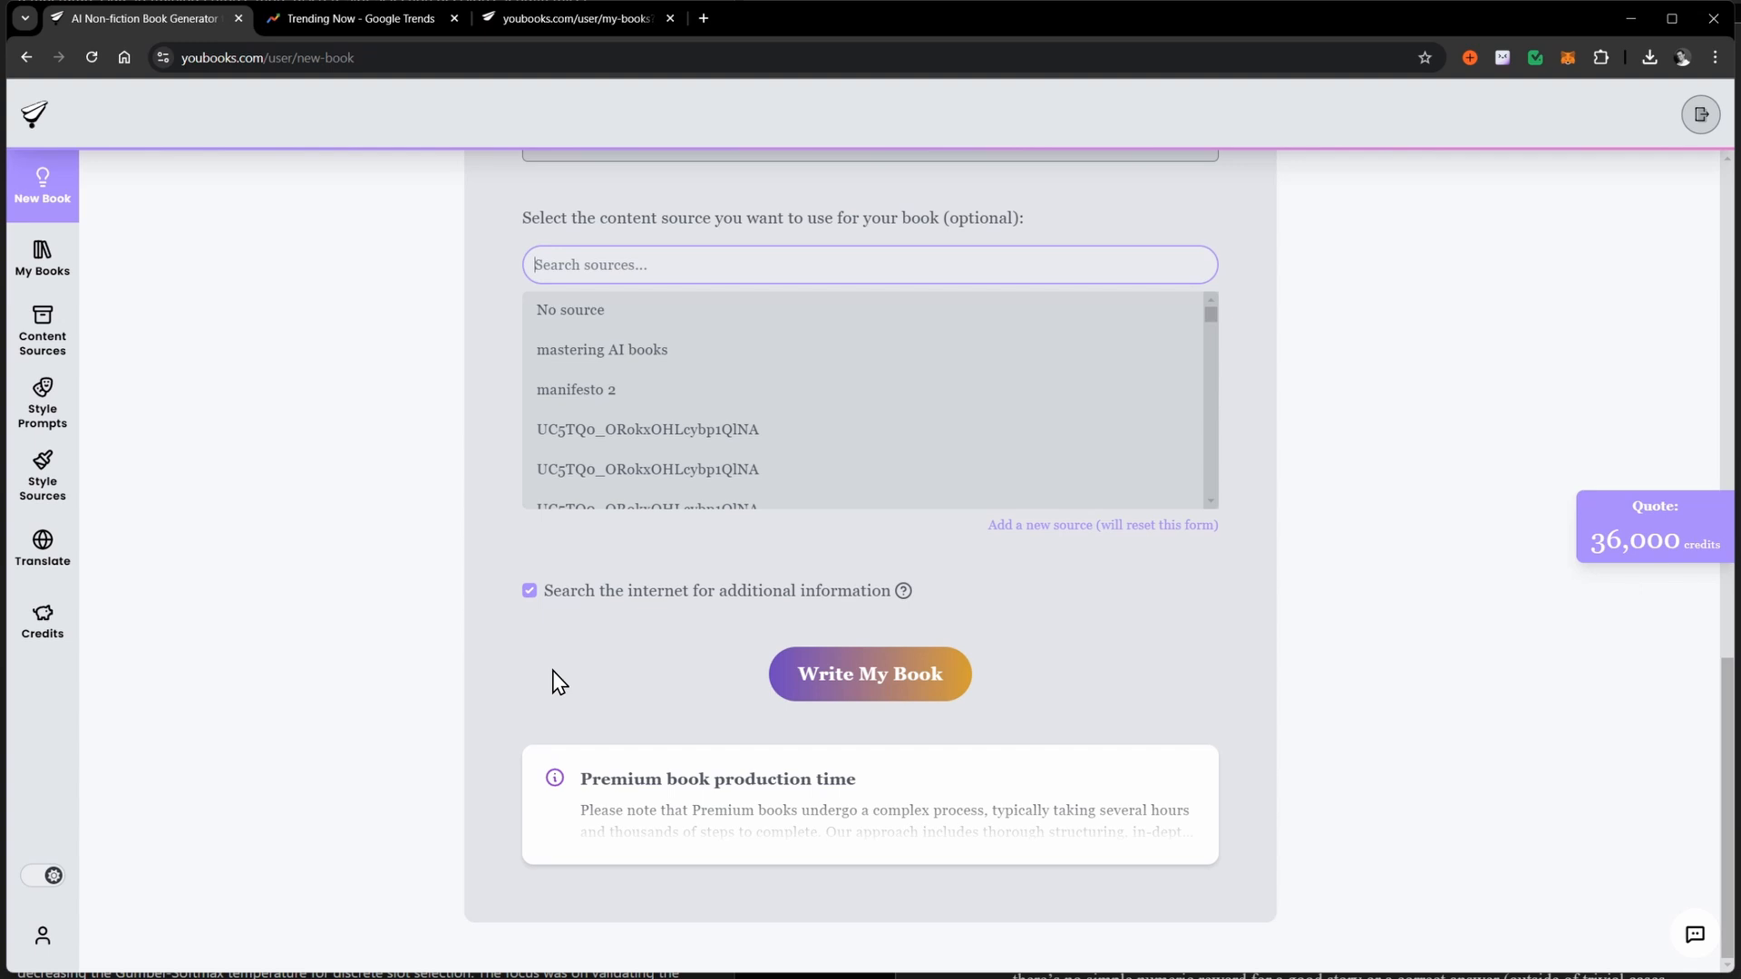
{"action": "mouse_move", "coordinate": [621, 739]}
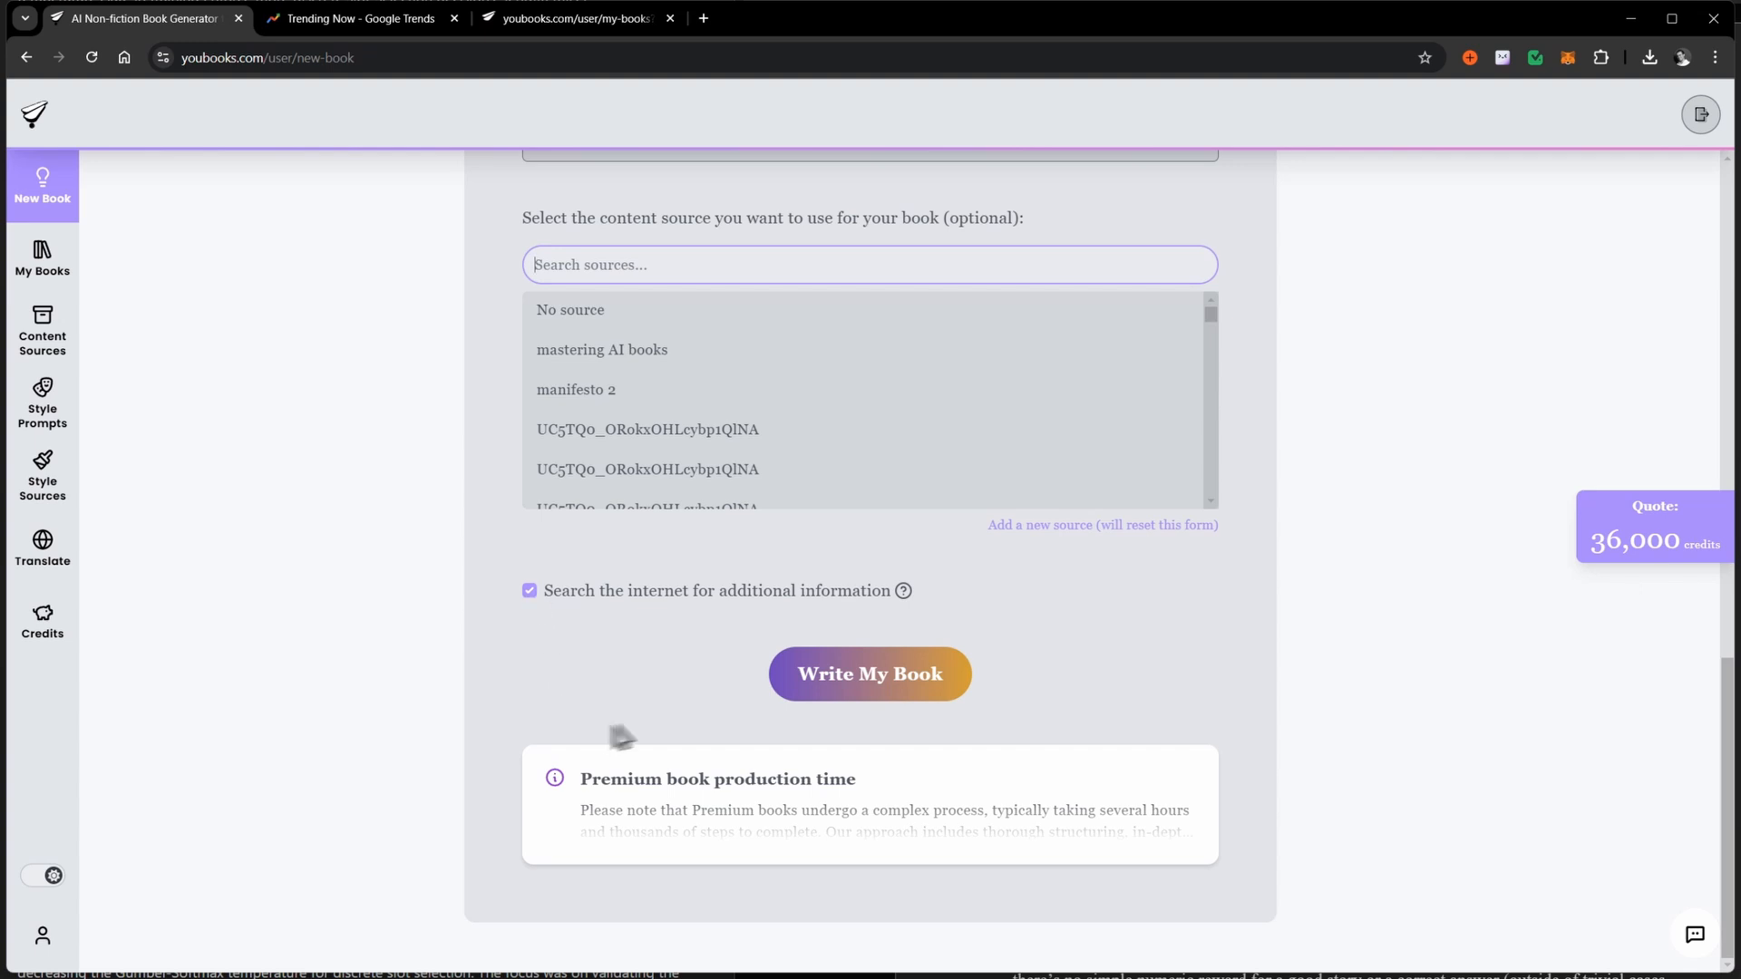
{"action": "mouse_move", "coordinate": [163, 399]}
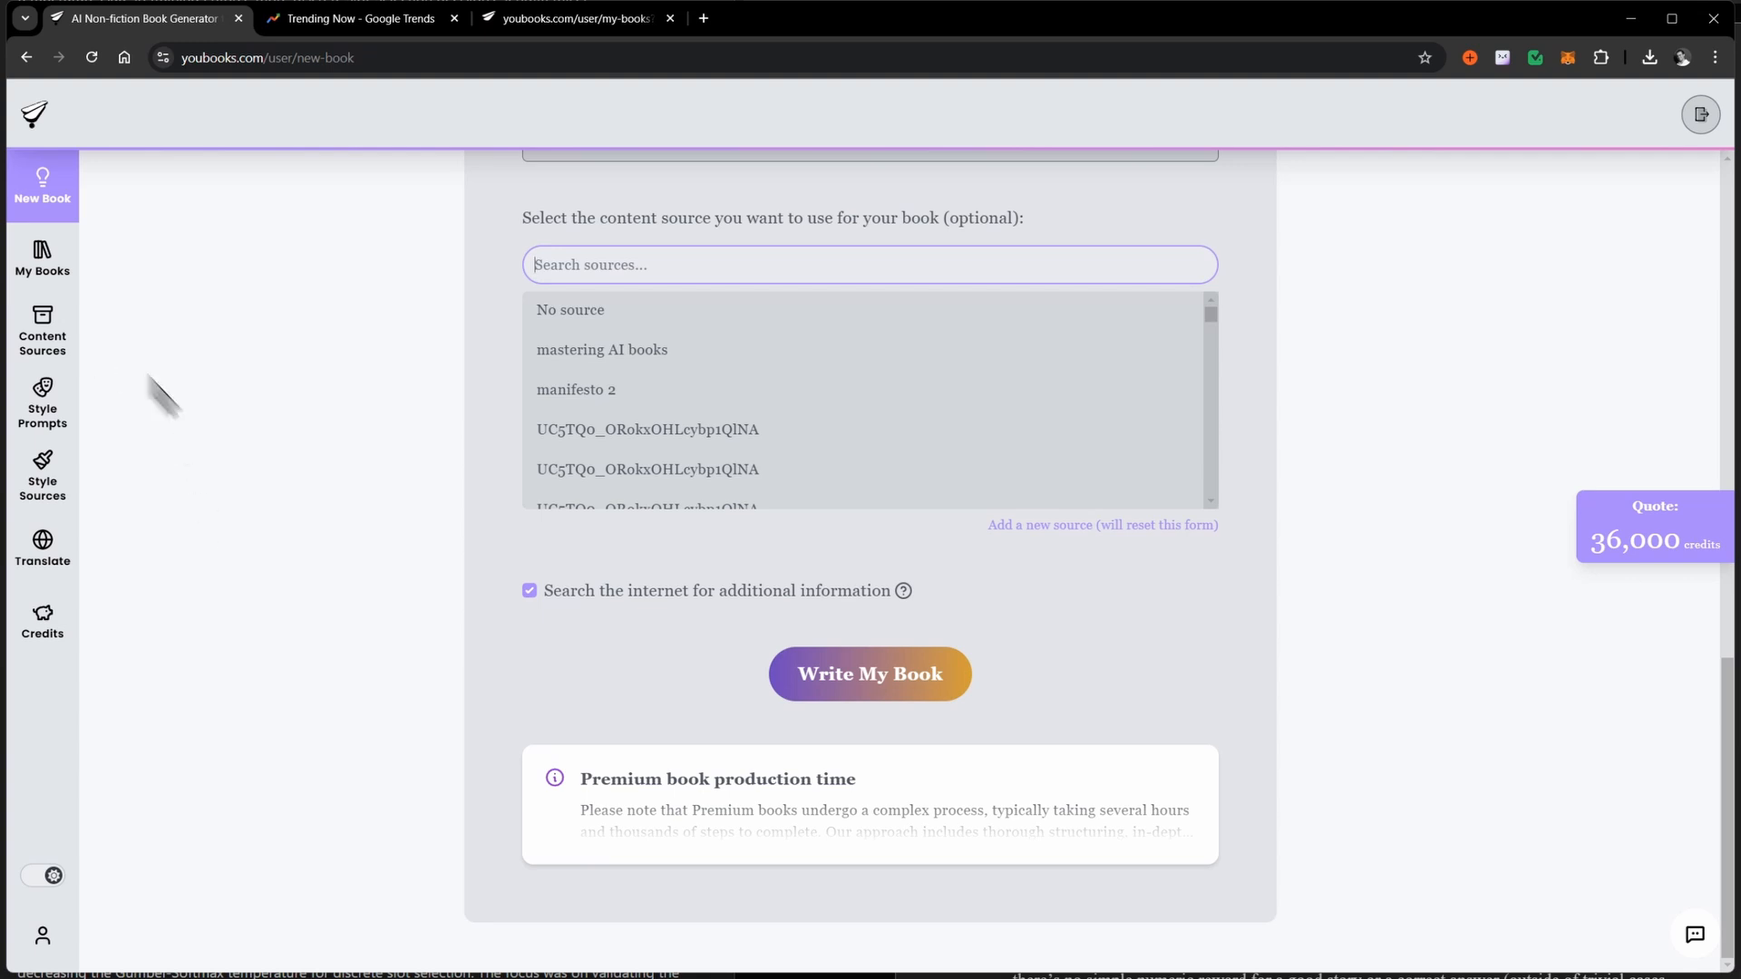
{"action": "left_click", "coordinate": [43, 260]}
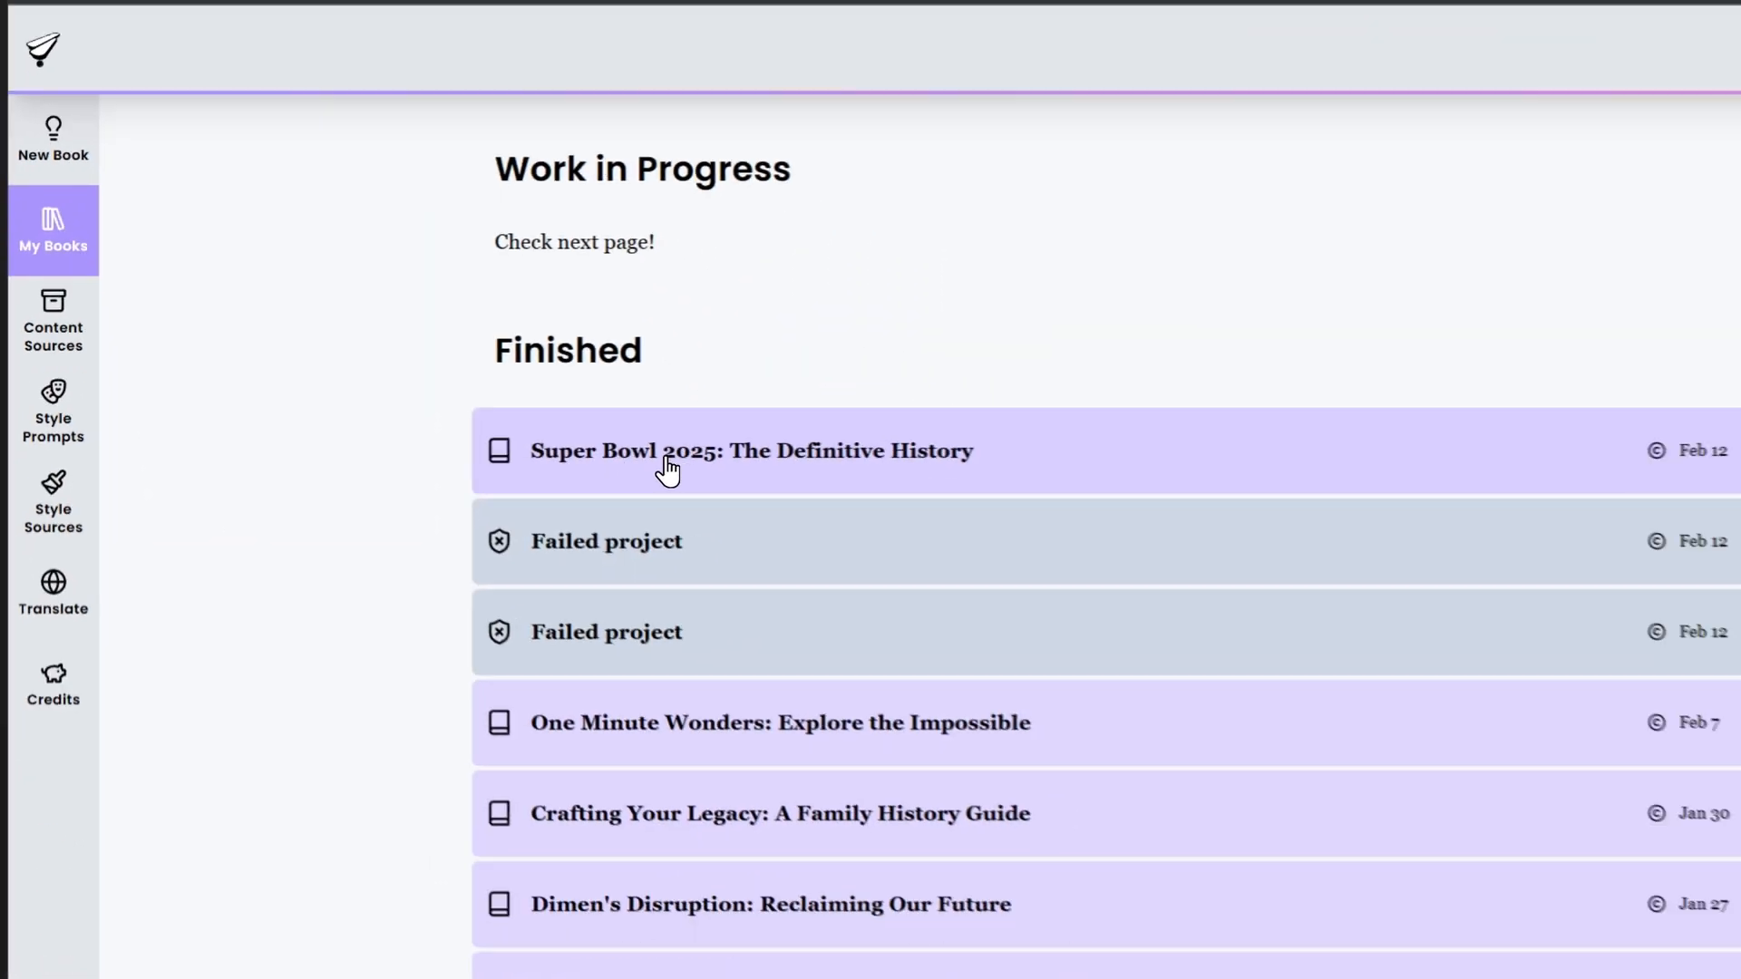
- Expand the Super Bowl 2025: The Definitive History entry and download it as RTF
{"action": "left_click", "coordinate": [751, 452]}
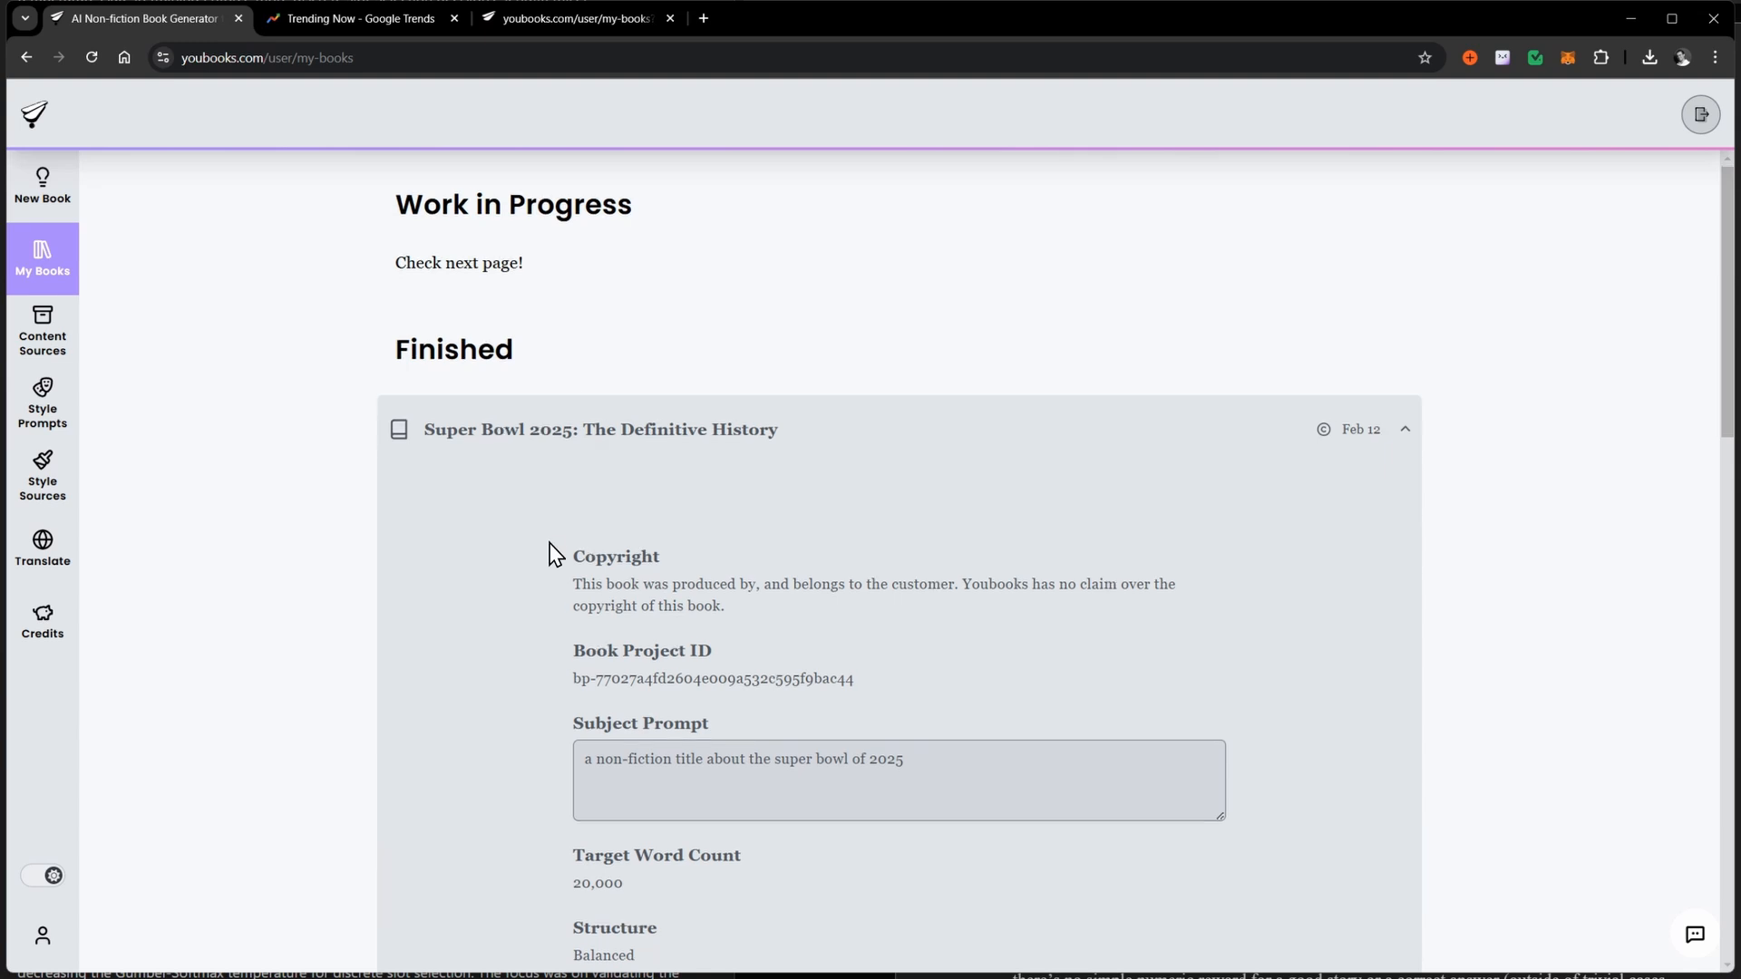
{"action": "scroll", "scroll_direction": "down", "scroll_amount": 3}
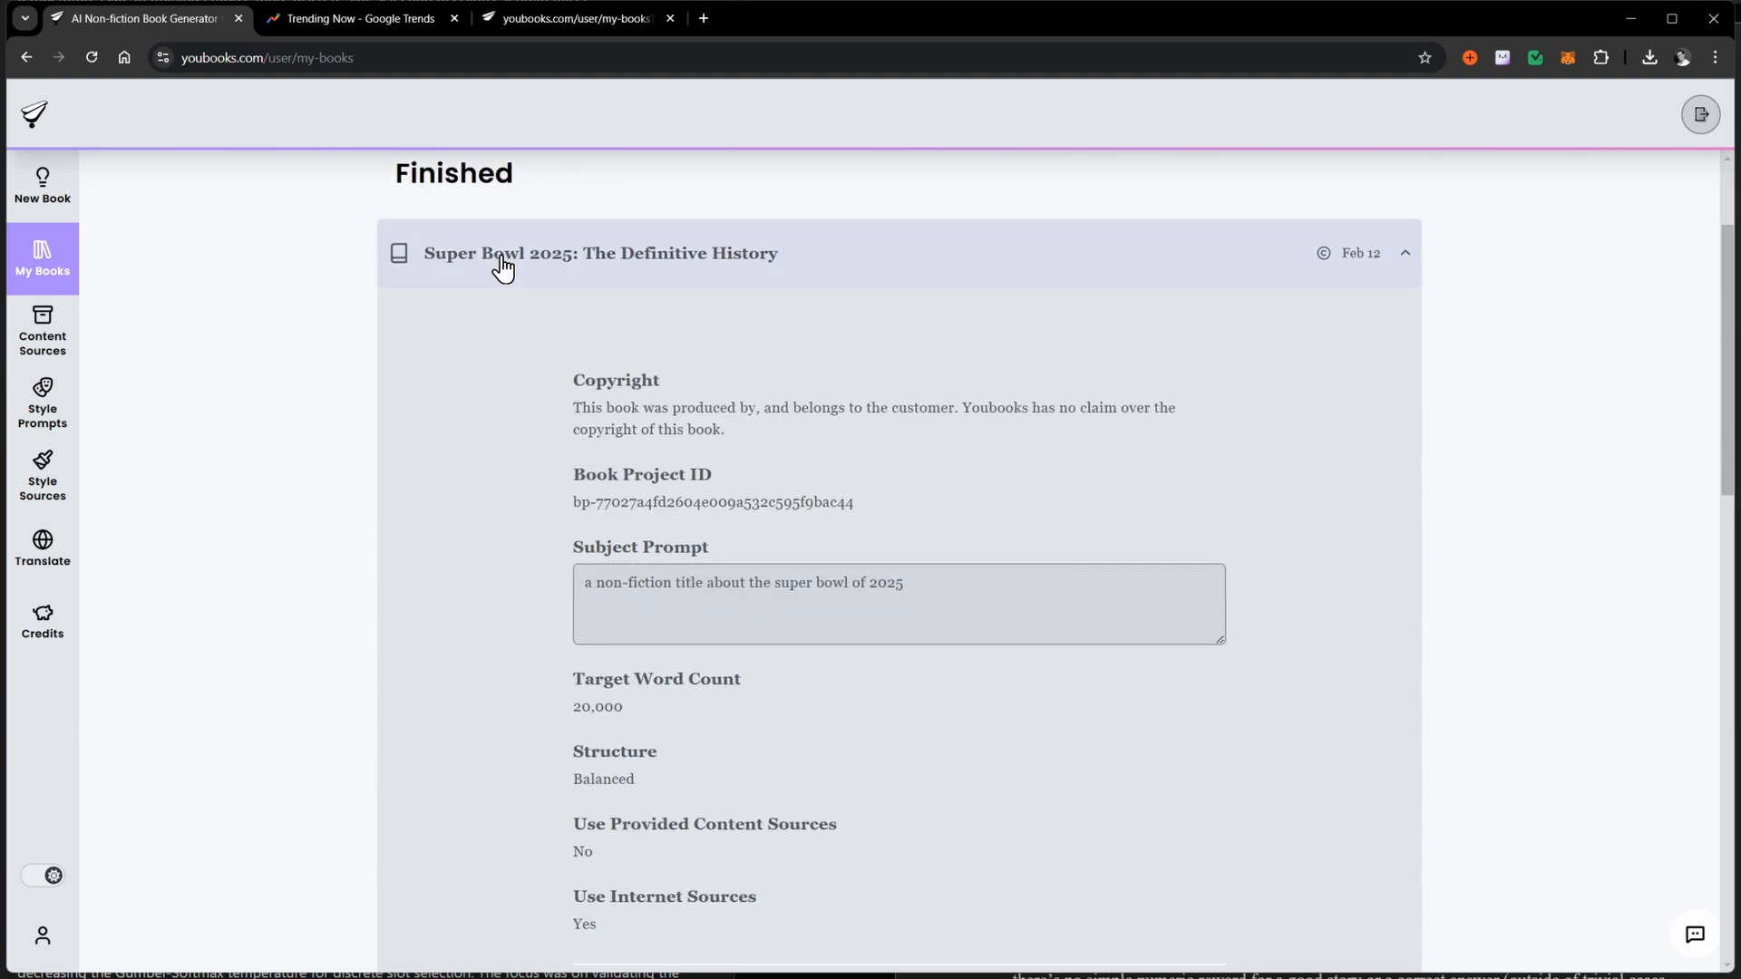
{"action": "scroll", "scroll_direction": "down", "scroll_amount": 3}
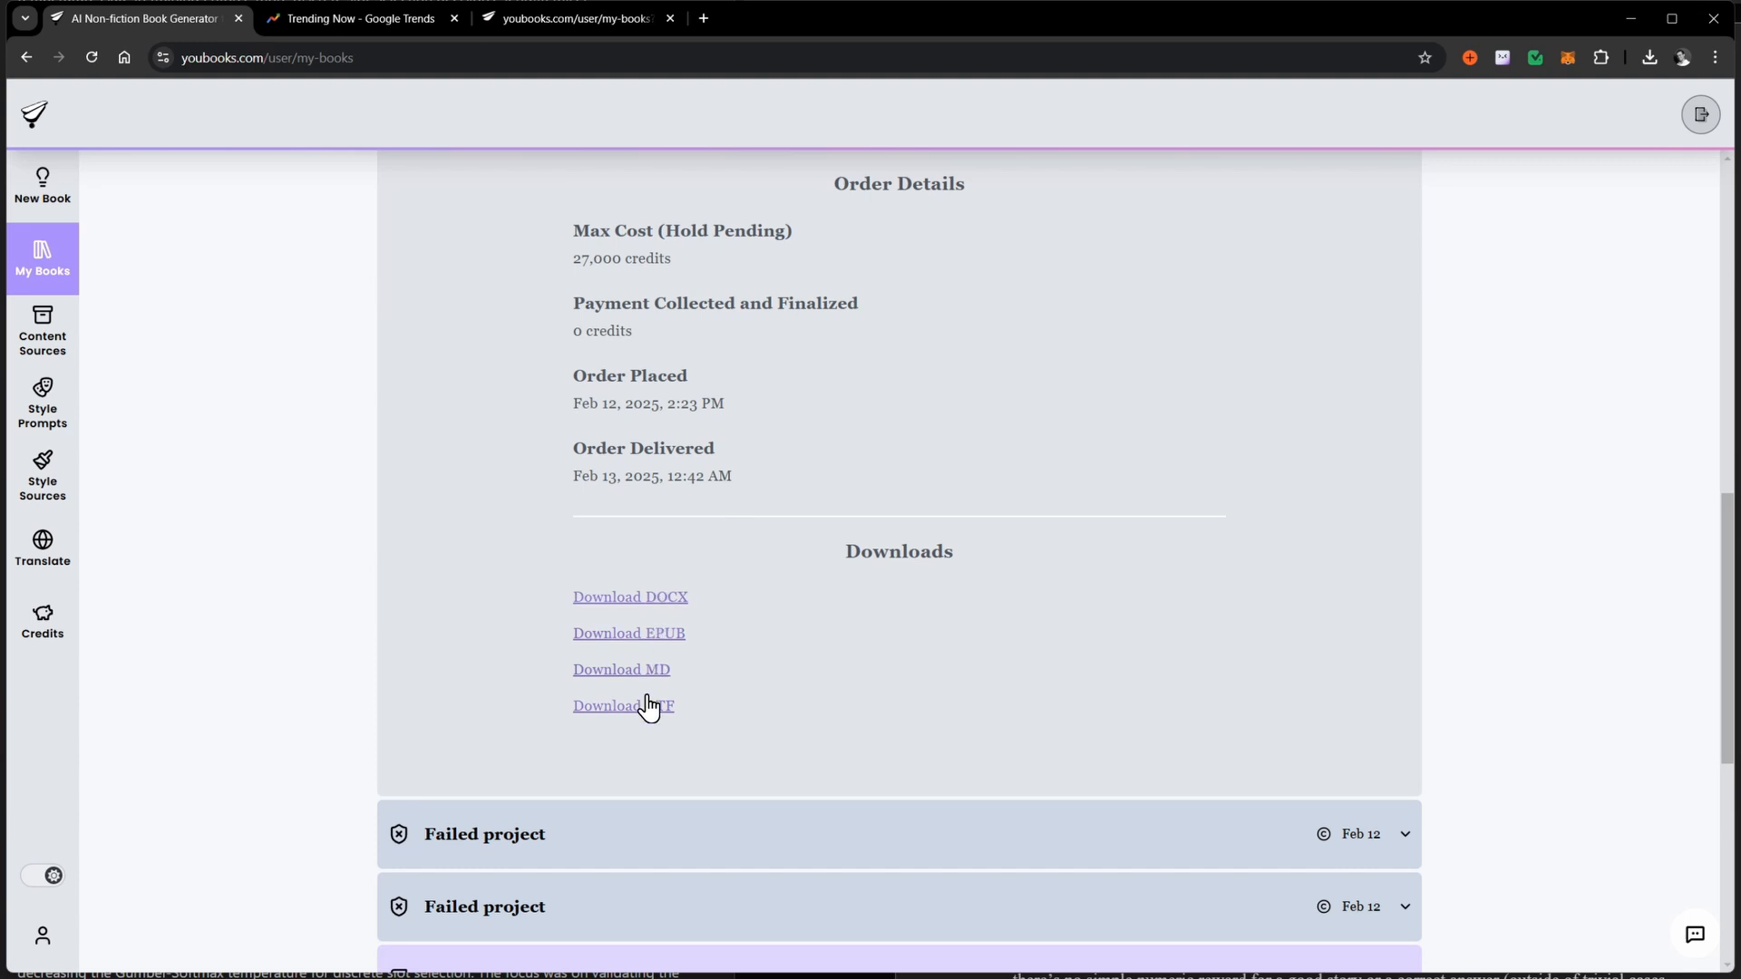
{"action": "left_click", "coordinate": [622, 705]}
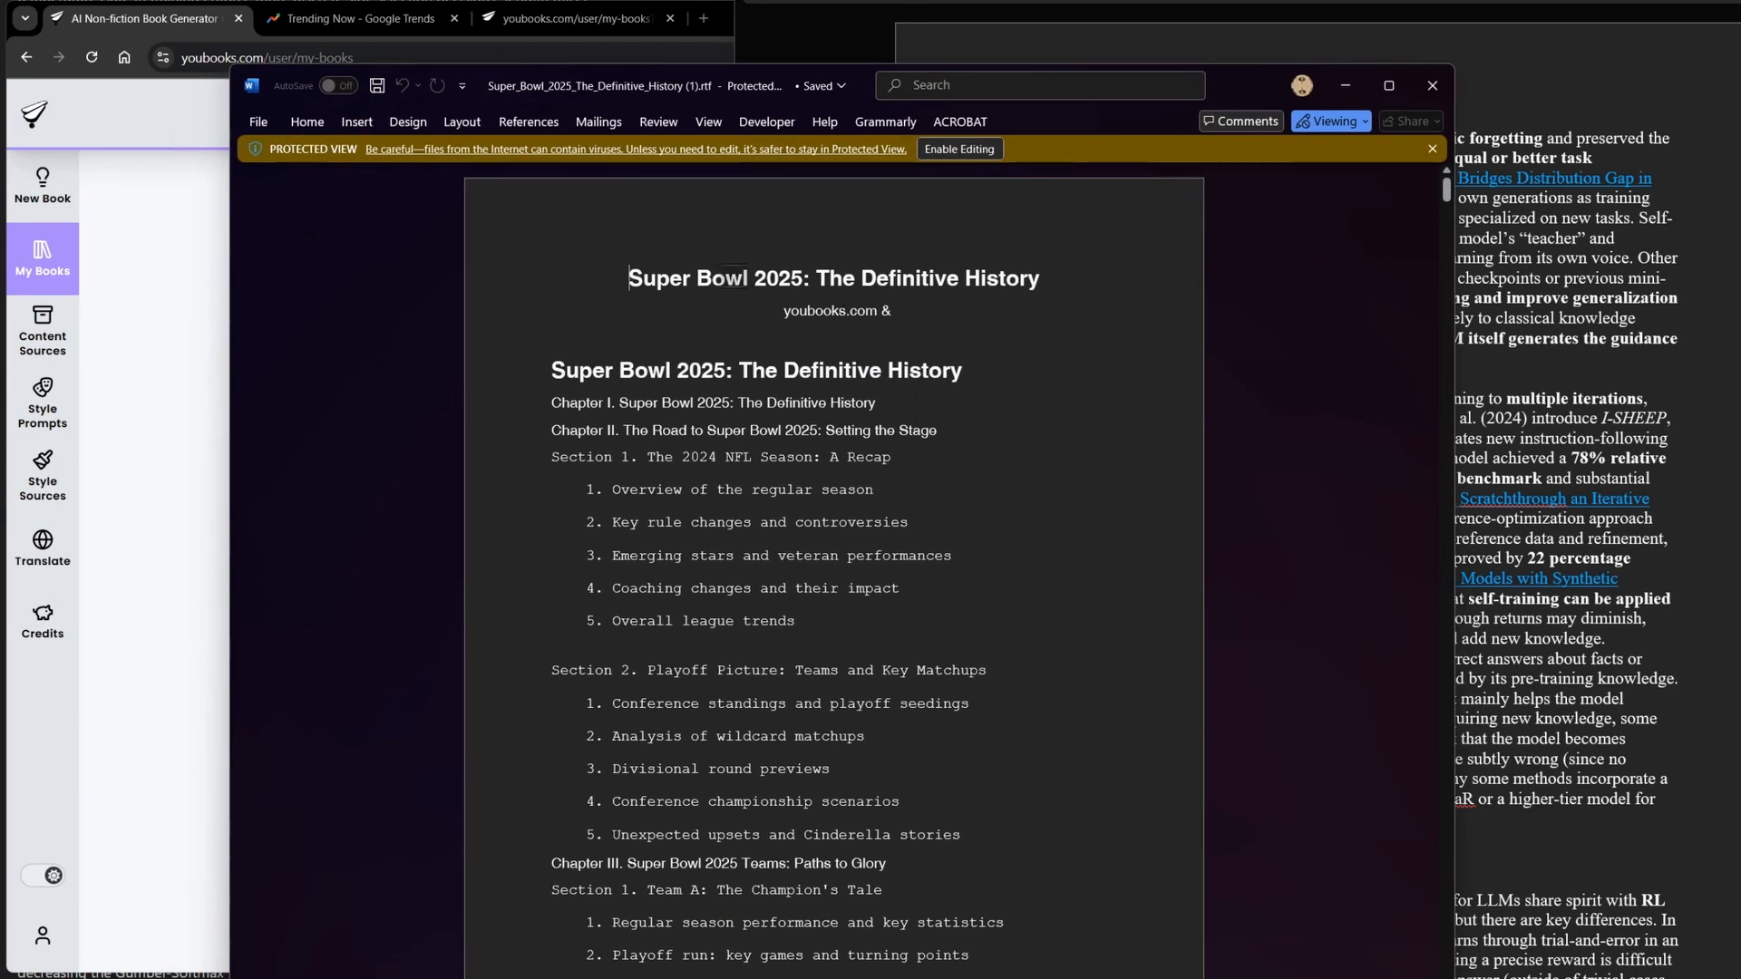
- Scroll past the book's outline into chapters on rookies, veterans and breakout stars
{"action": "scroll", "scroll_direction": "down", "scroll_amount": 3}
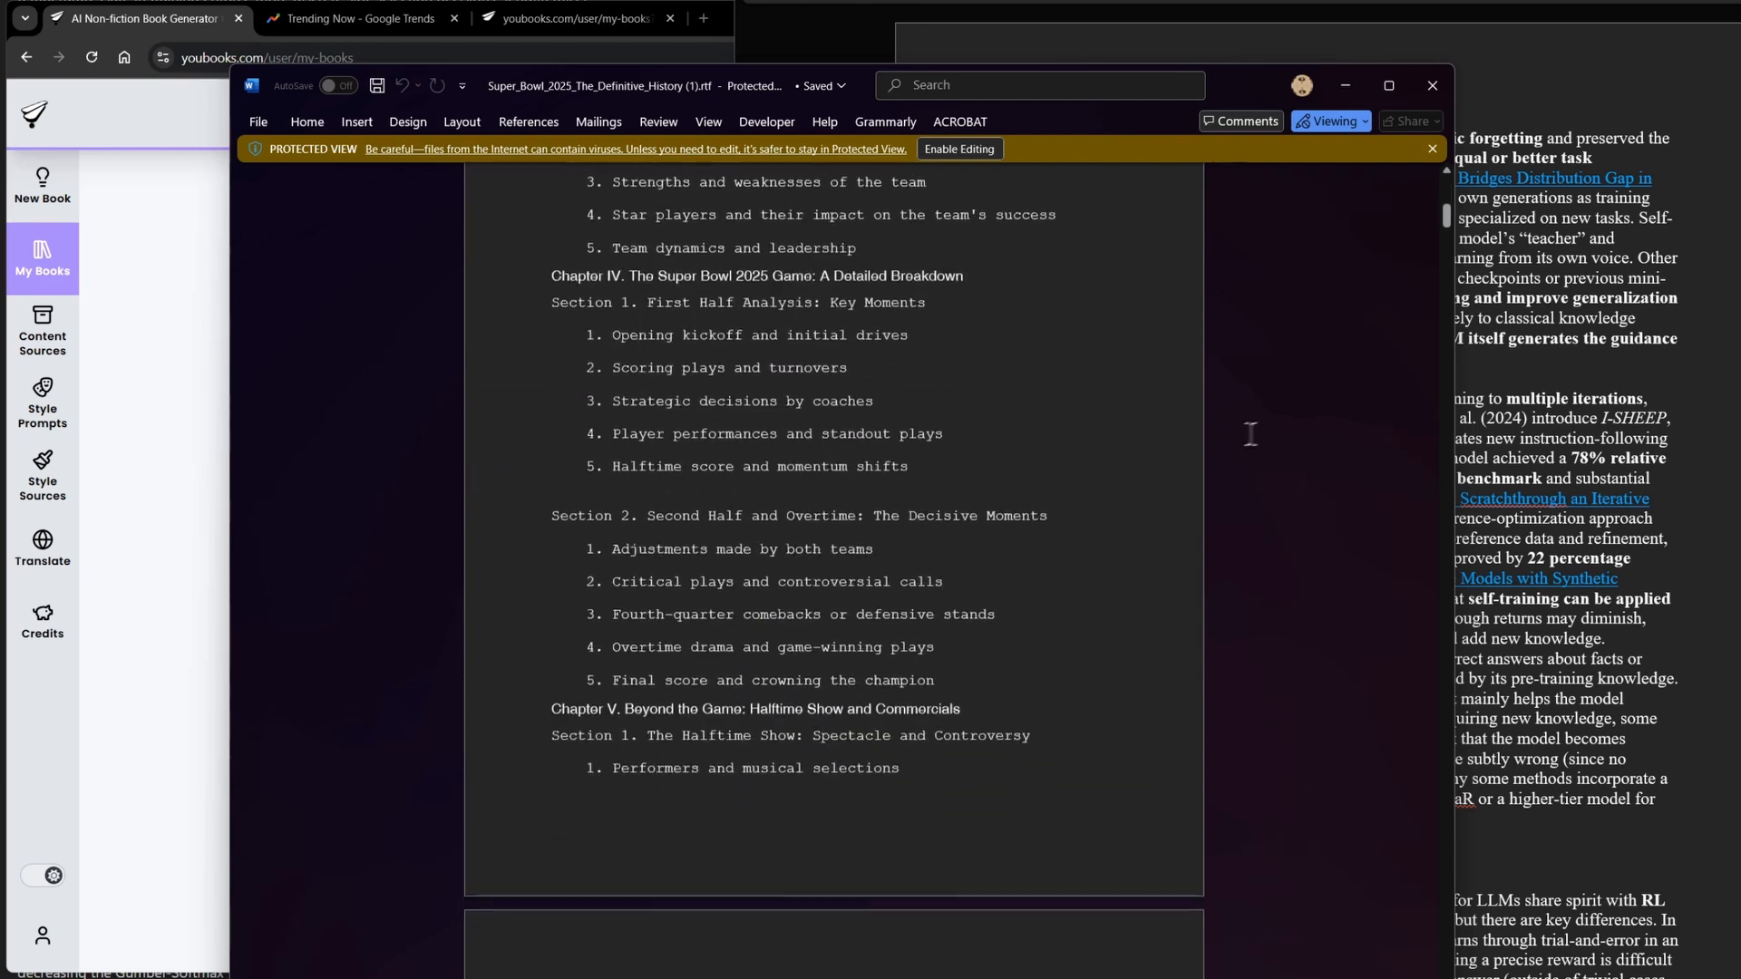
{"action": "scroll", "scroll_direction": "down", "scroll_amount": 3}
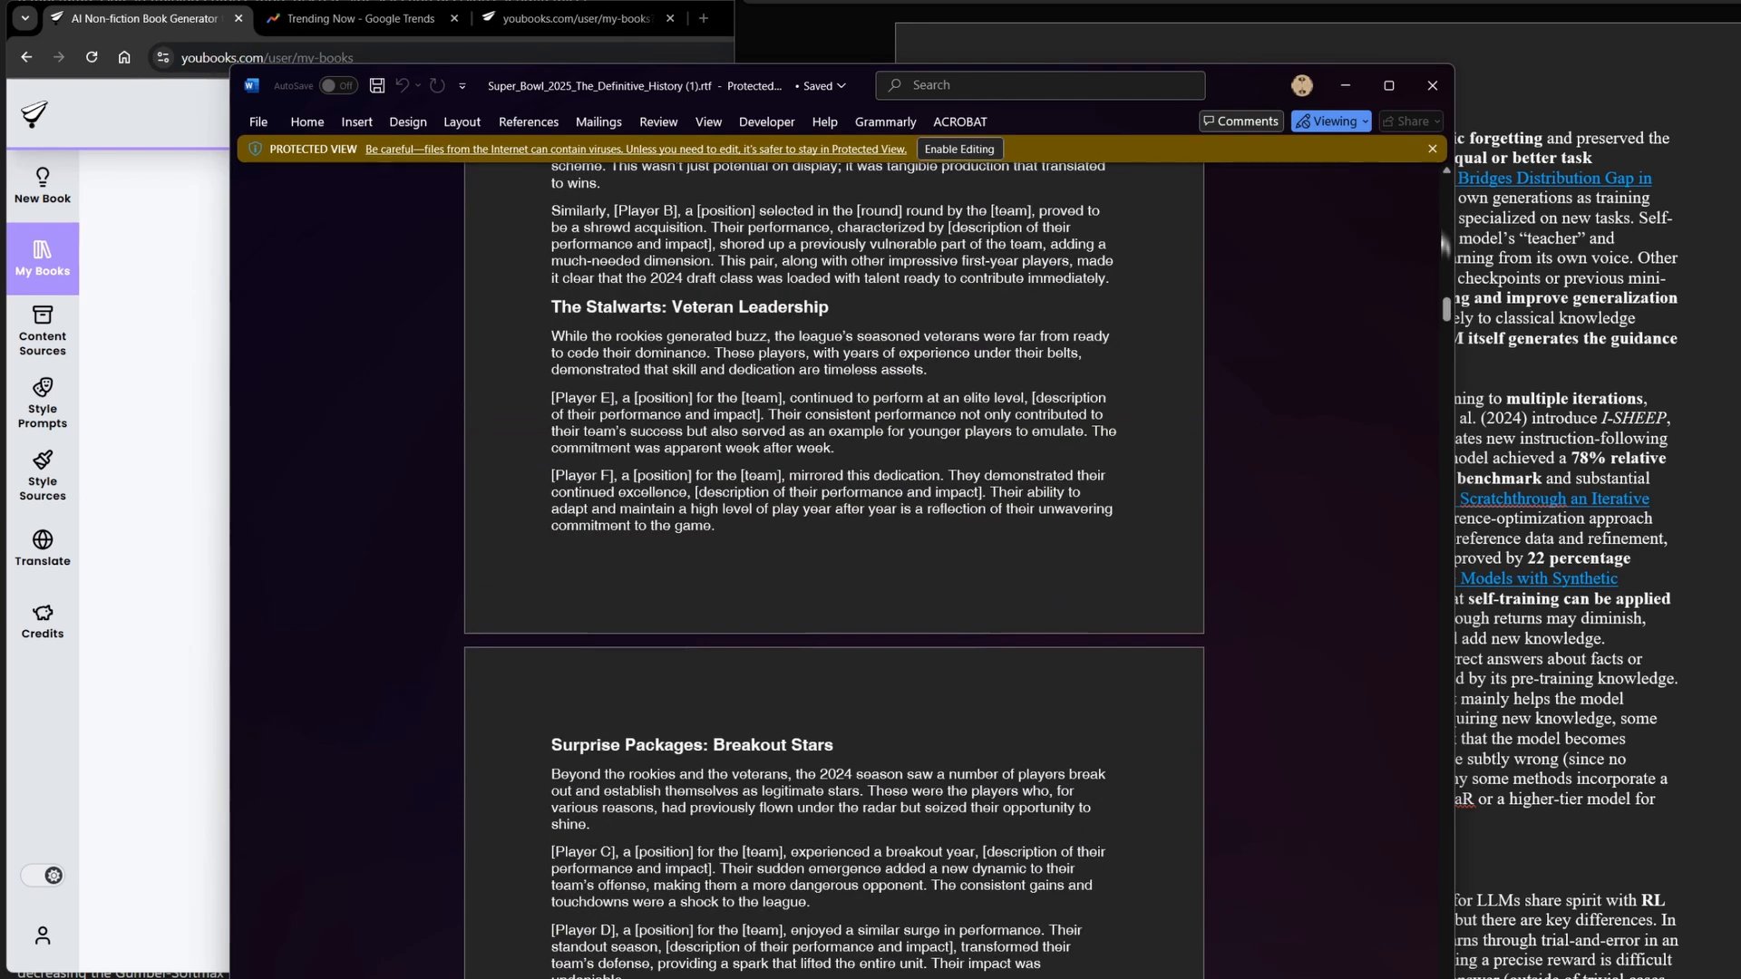